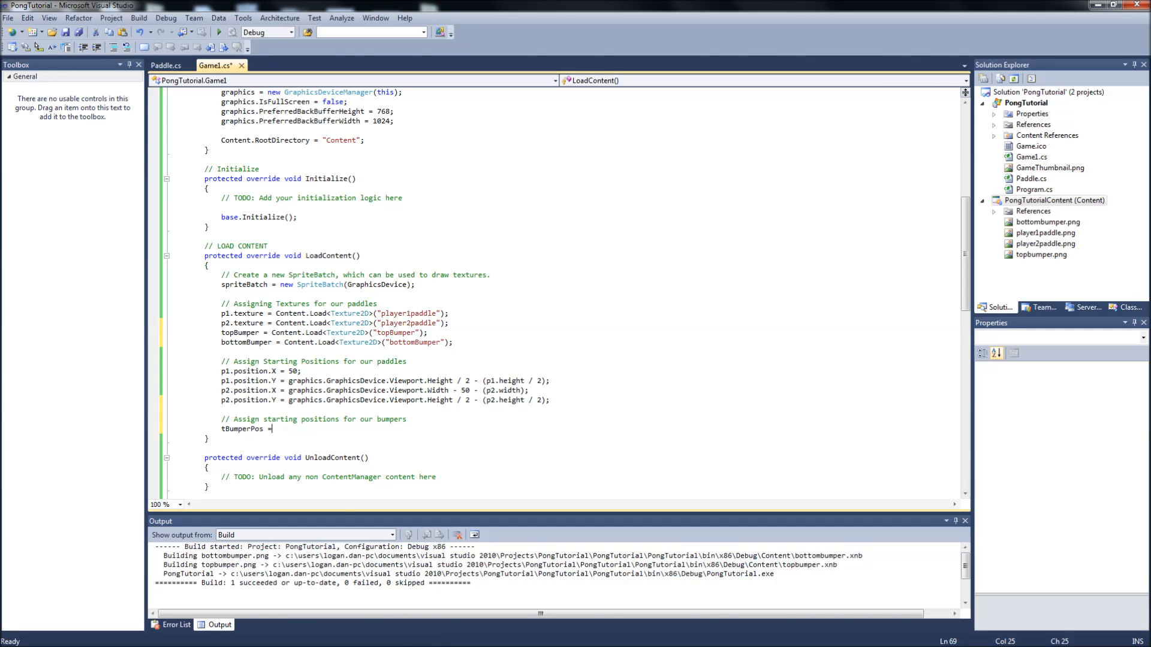
# - In LoadContent, set tBumperPos to (0, 0) and bBumperPos to X 0, Y 768 - 25
pyautogui.write('.Y')
pyautogui.write('tBumperPos.X = 0;')
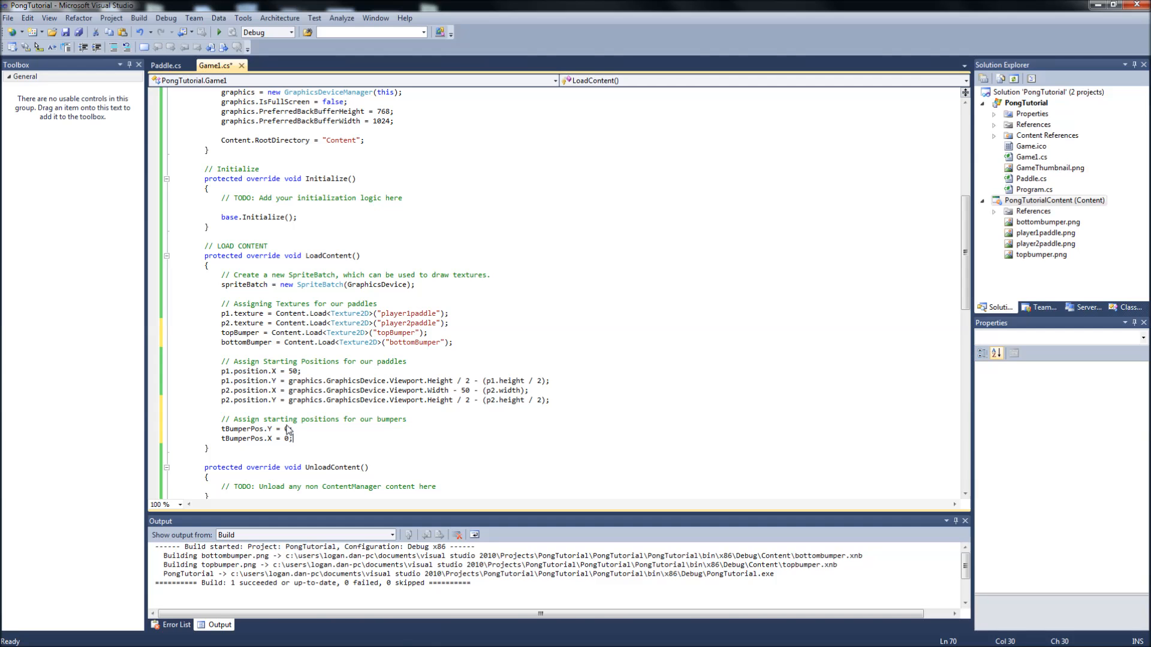
pyautogui.write('bb')
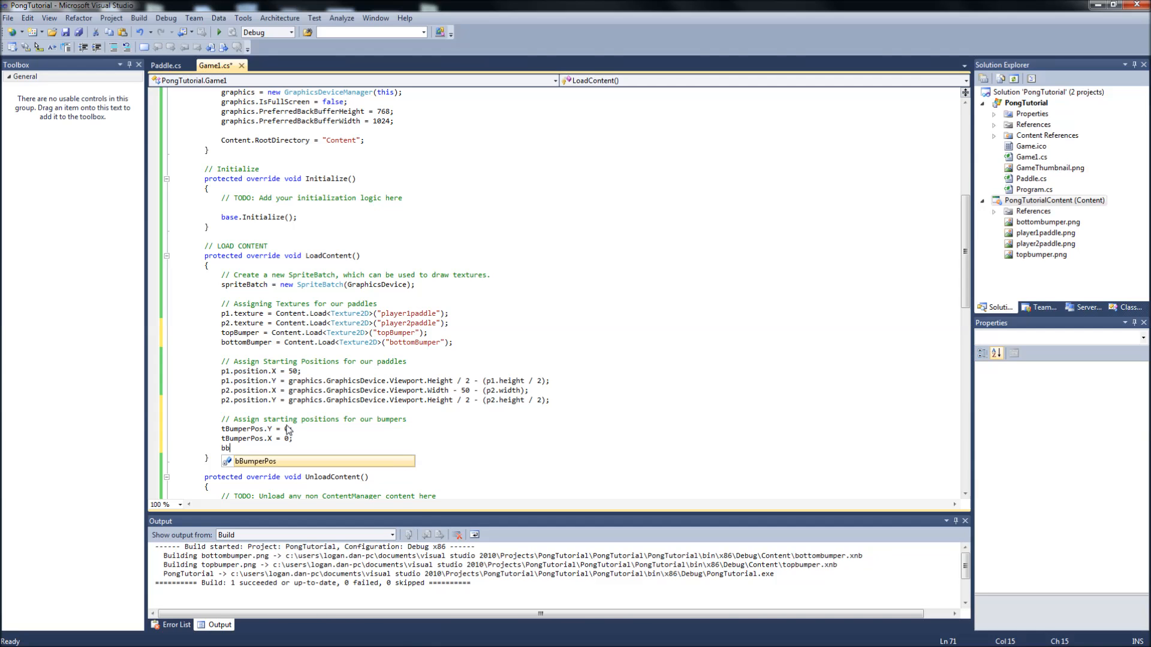
pyautogui.write('BumperPos.X =')
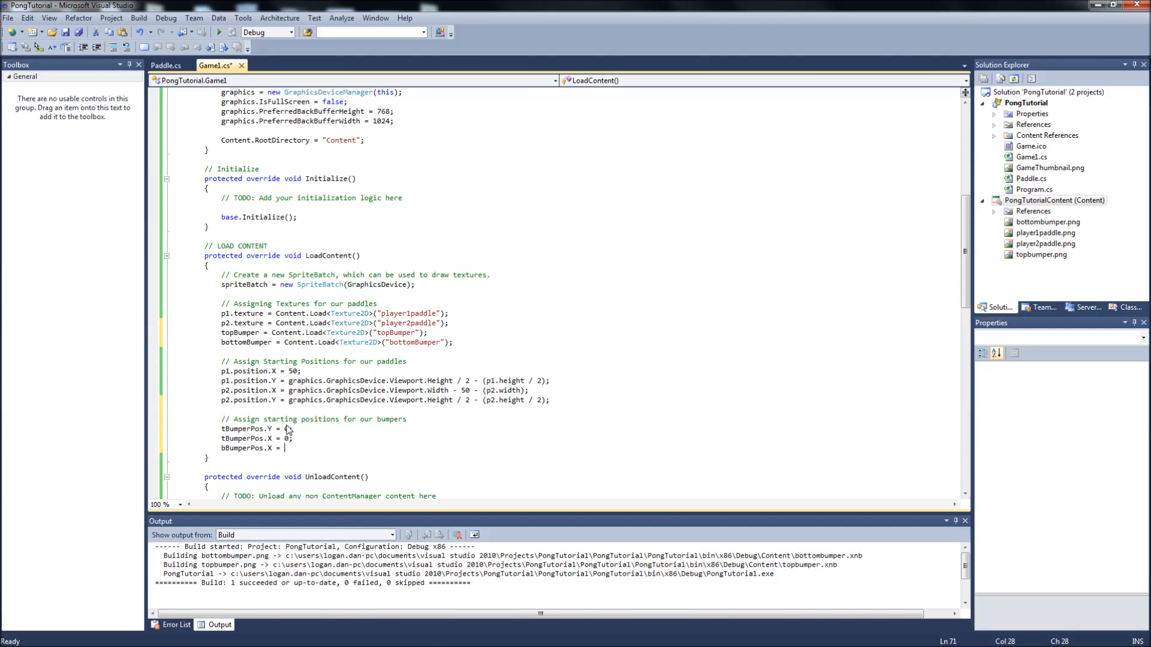
pyautogui.write('0;')
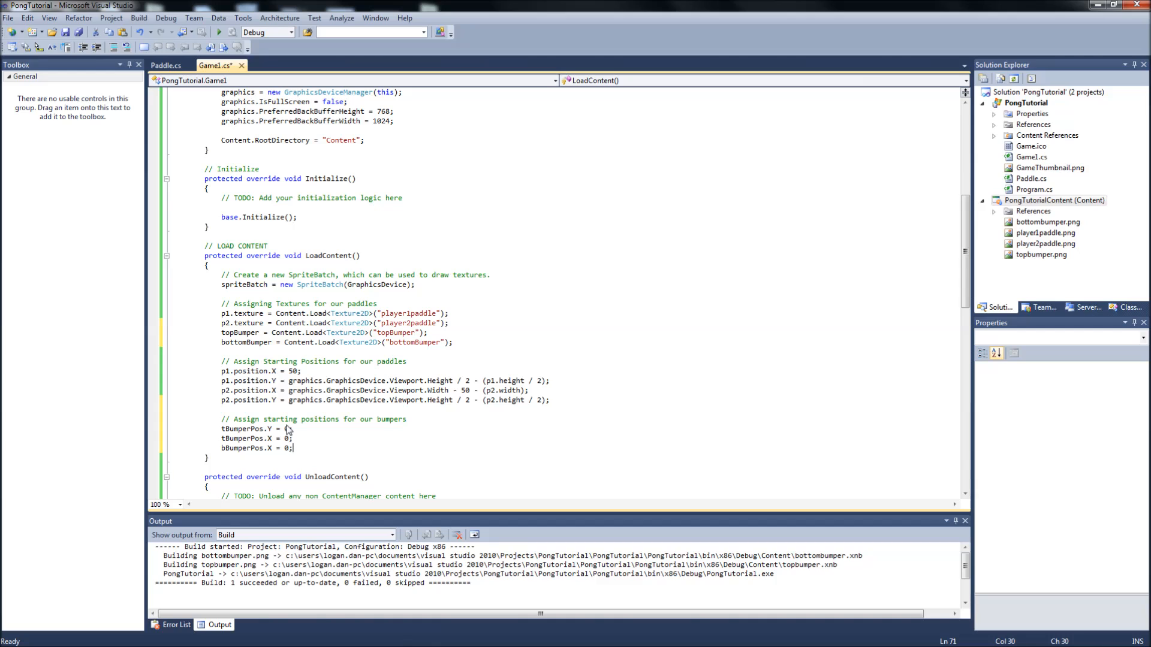
pyautogui.write('bBumperPos')
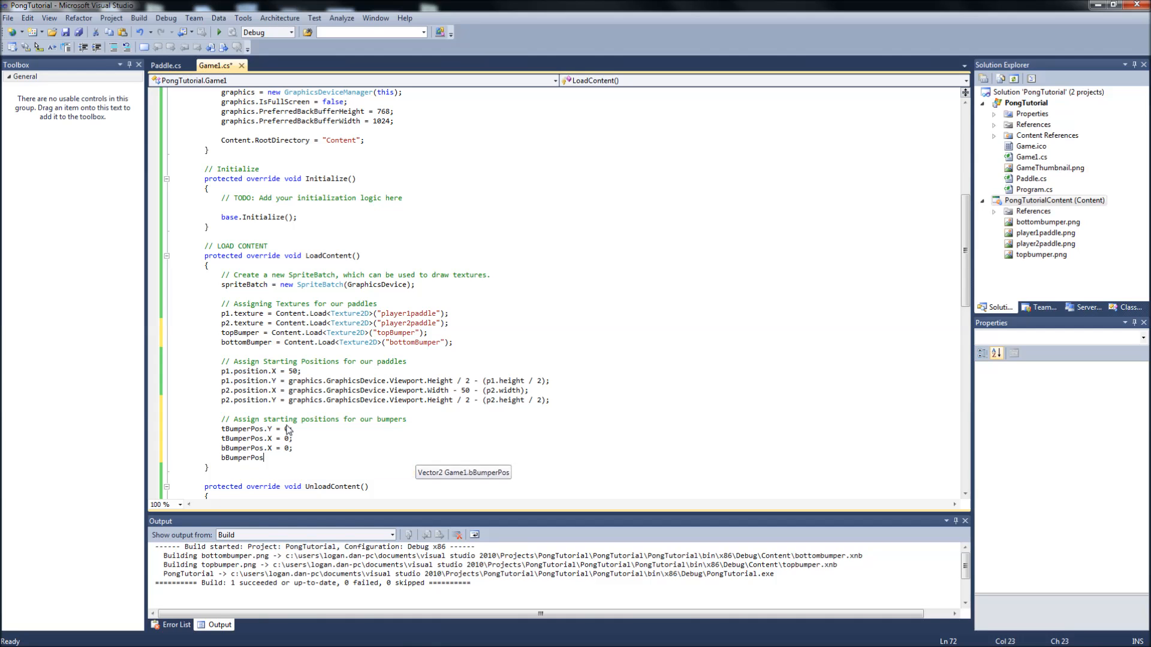
pyautogui.write('.Y =')
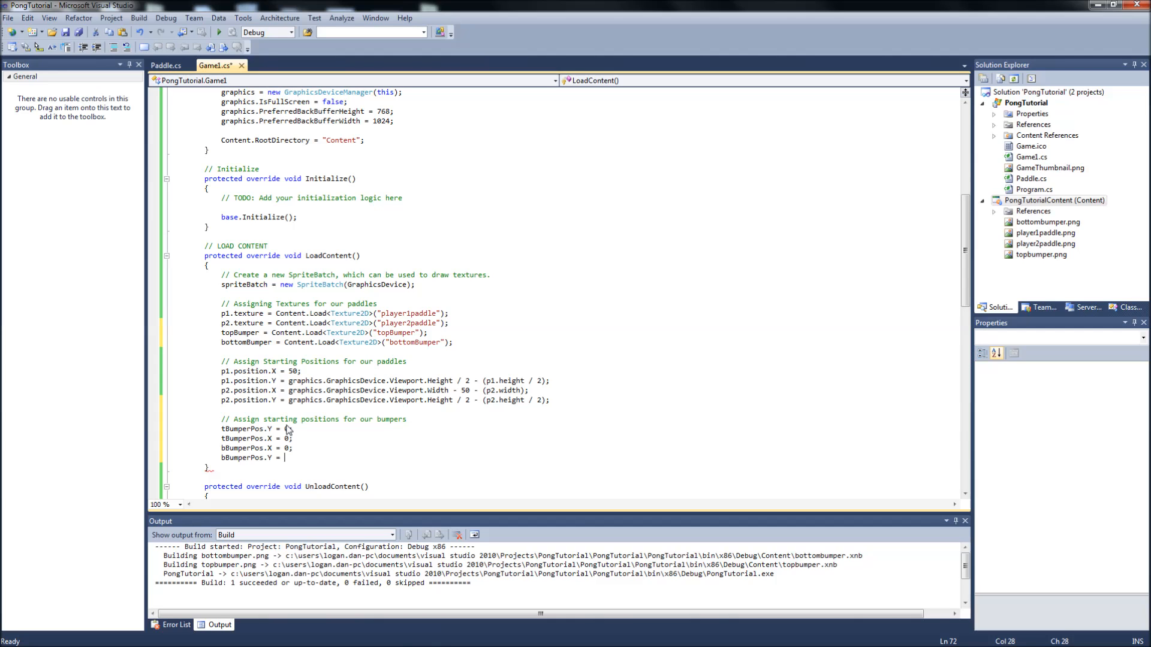
pyautogui.write('768')
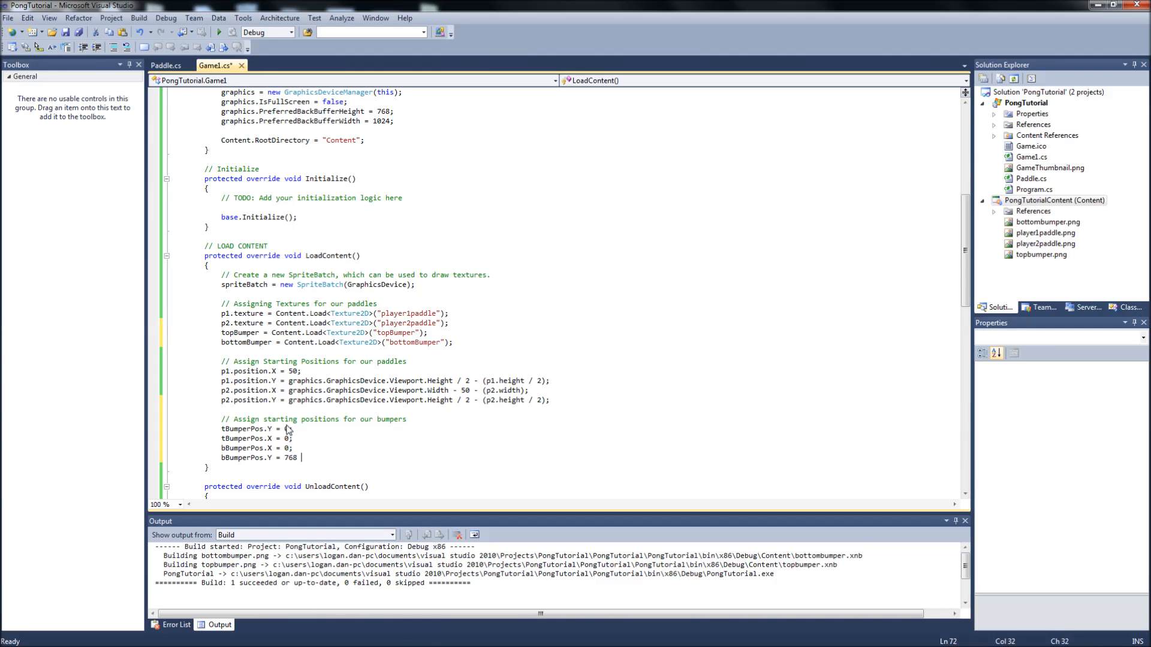
pyautogui.write('- 25;')
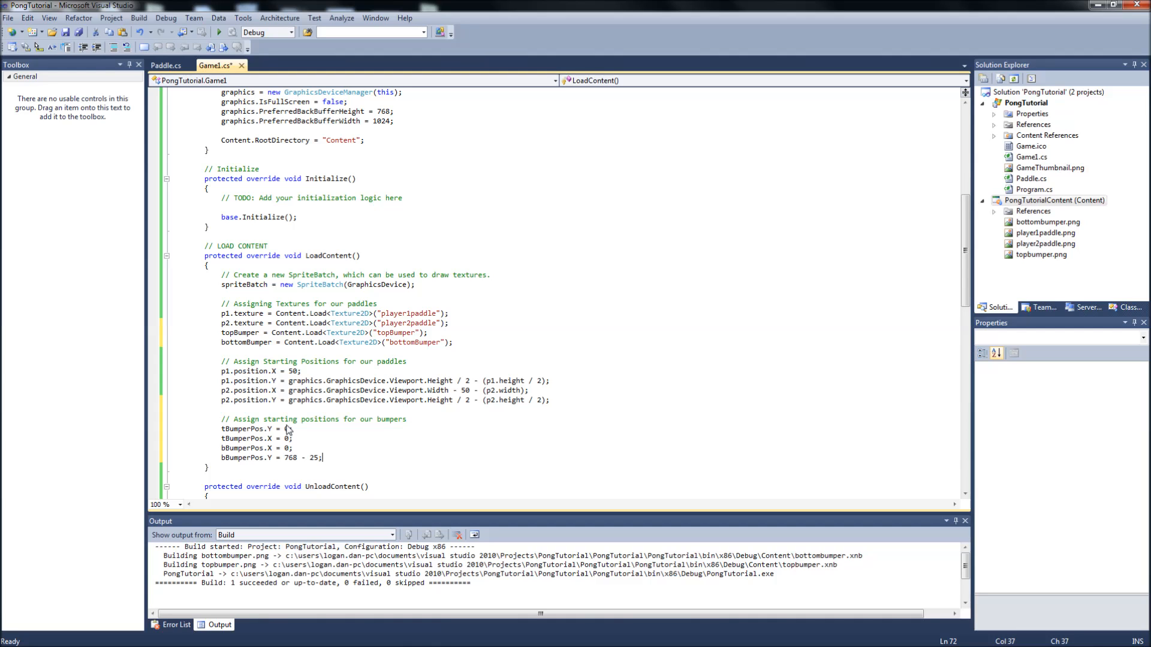
# - Scroll down Game1.cs to the Draw method above the paddle draw calls
pyautogui.scroll(-3)
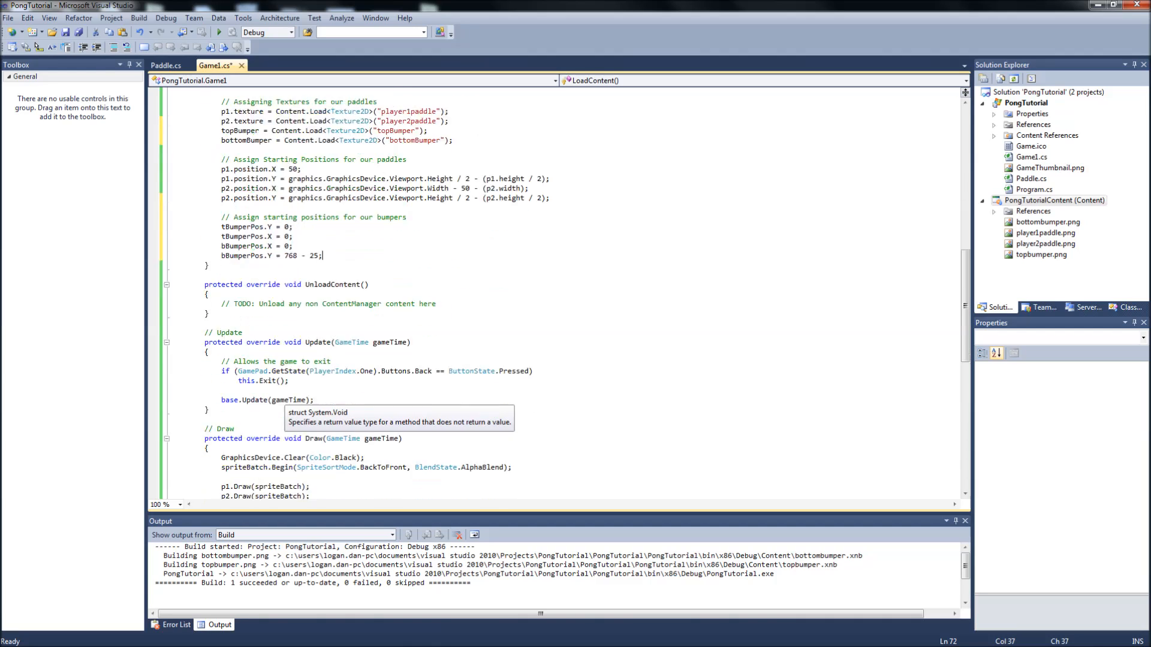
pyautogui.scroll(-3)
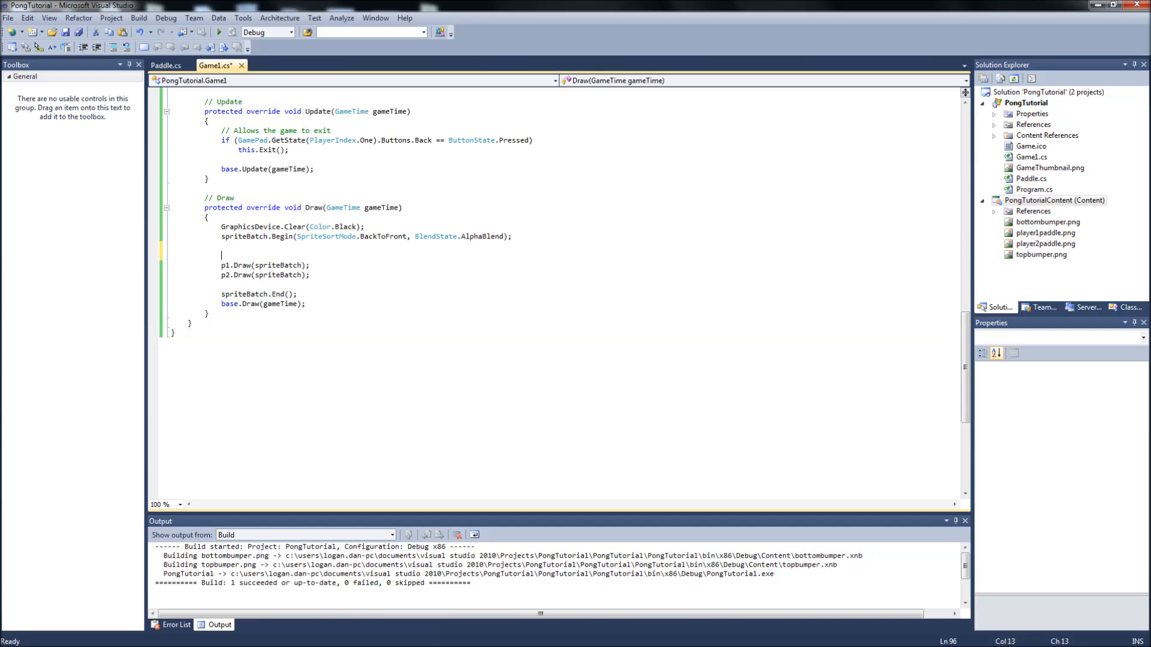
# - Add '// Draws' and '// Drawing Bumpers' comments in the Draw method
pyautogui.write('// Draws')
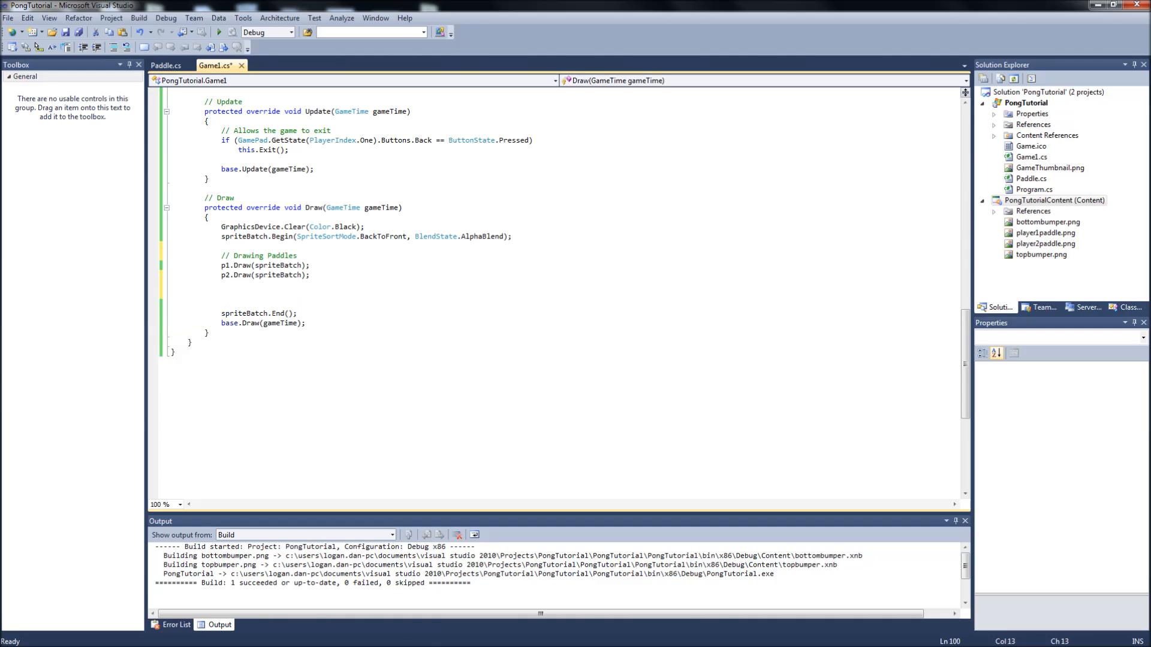
pyautogui.write('// Drawing Bump')
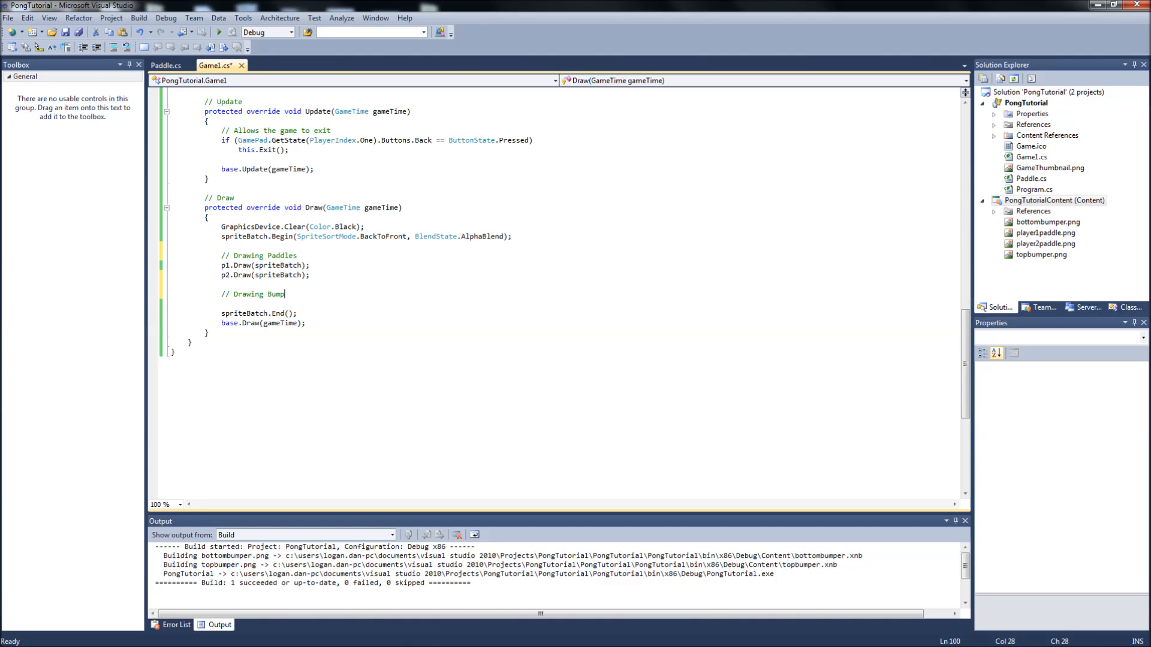
pyautogui.write('ers')
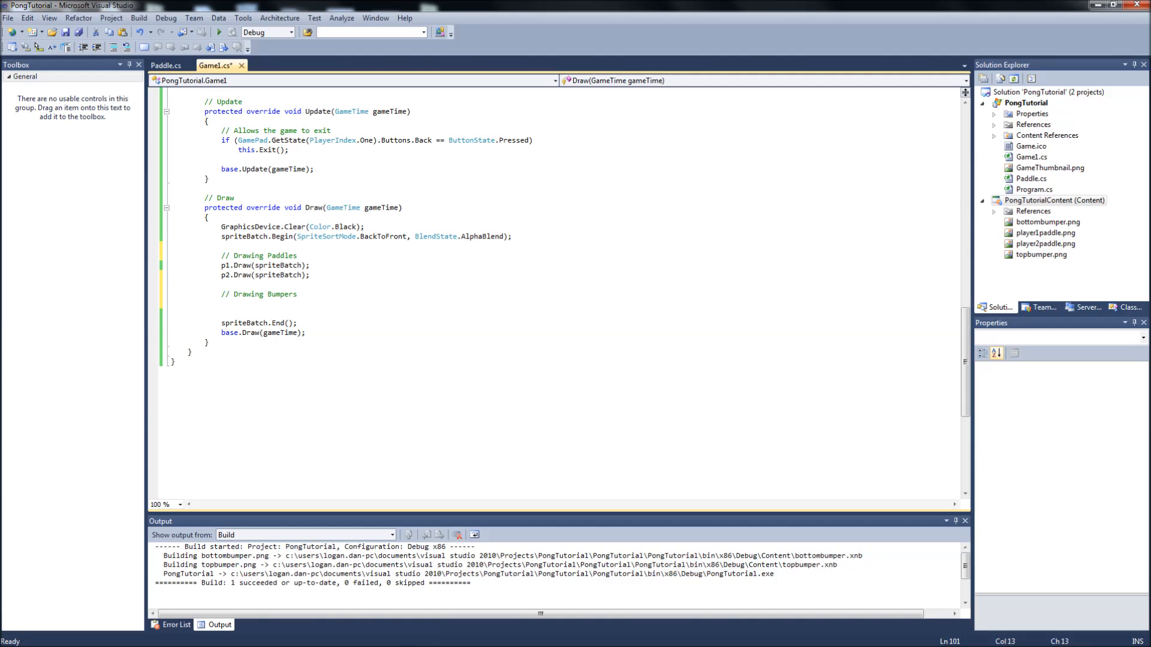
# - Draw the top bumper with spriteBatch.Draw(topBumper, tBumperPos, Color.White);
pyautogui.write('ps')
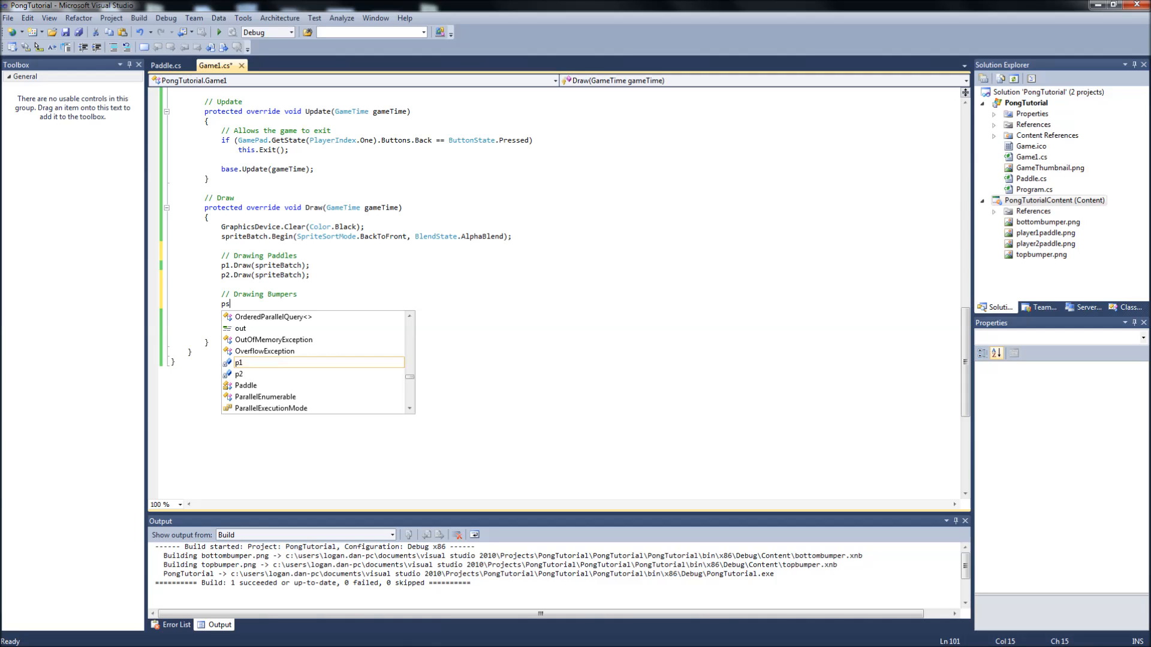
pyautogui.write('prite')
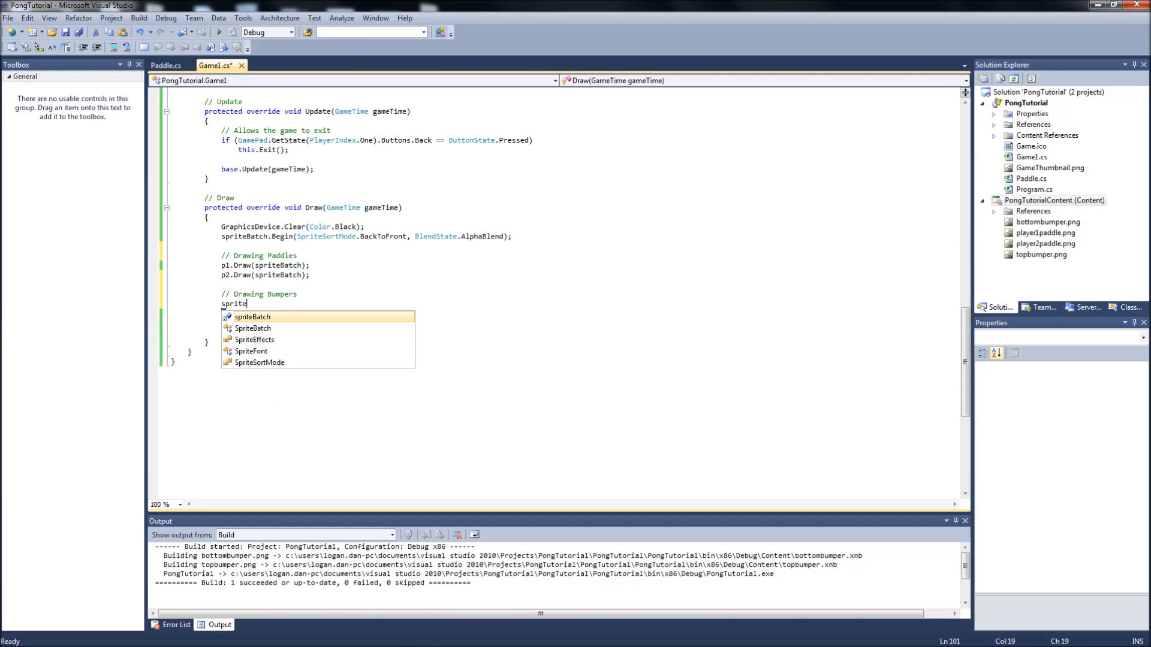
pyautogui.write('Batch.Draw(')
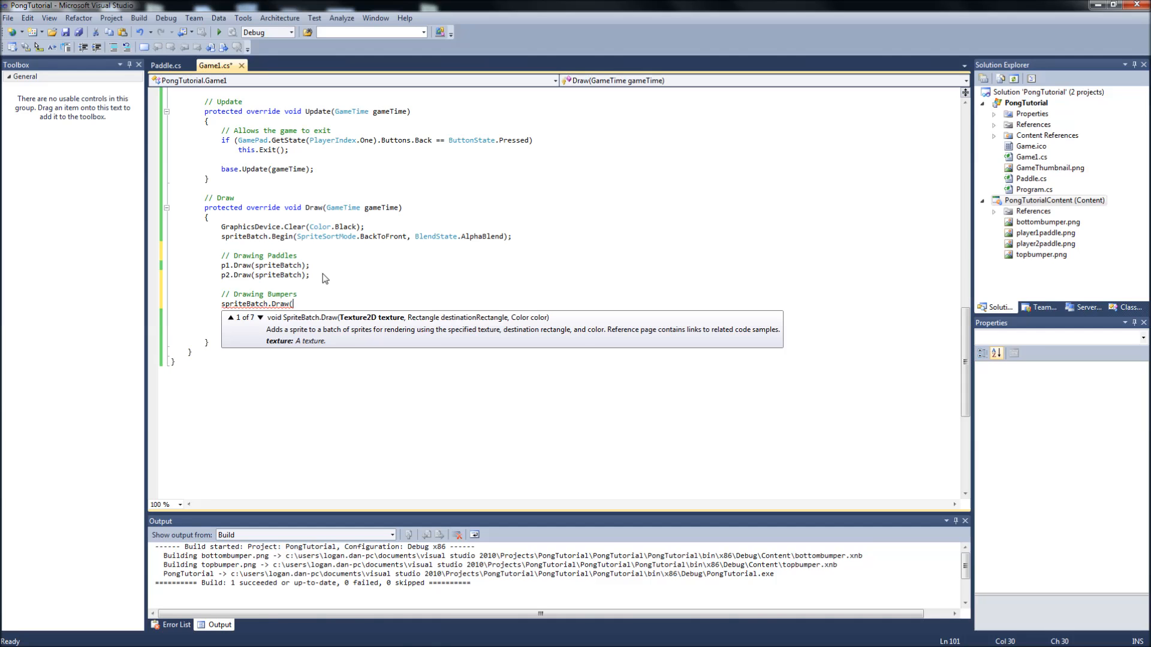
pyautogui.write('top')
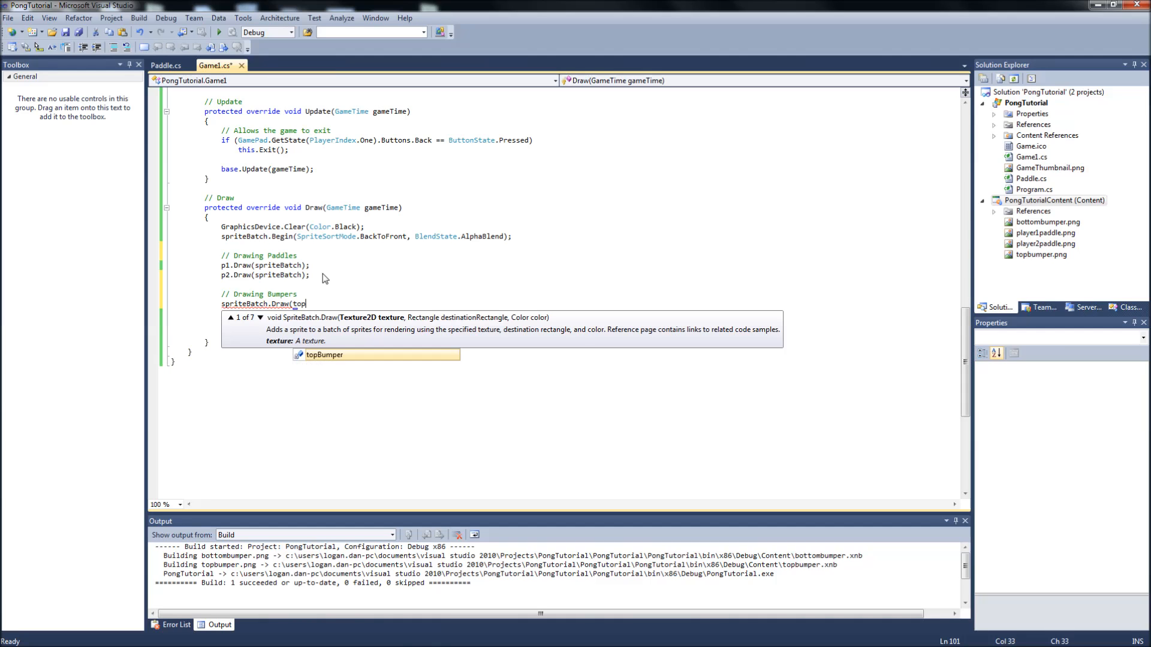
pyautogui.write('Bumper,')
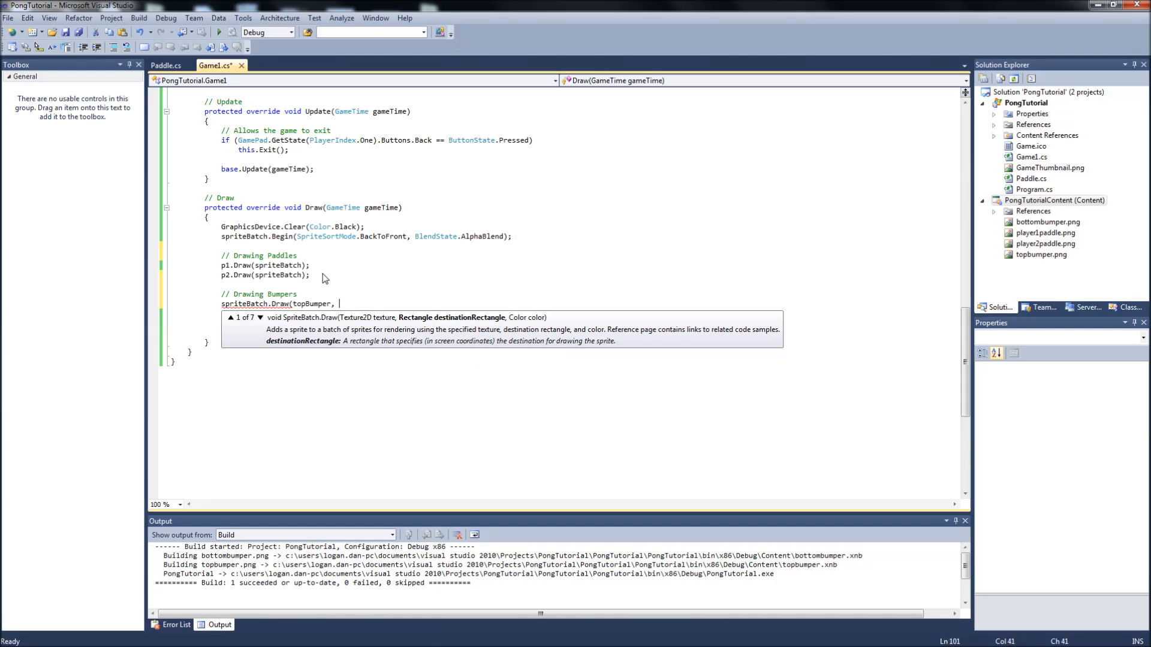
pyautogui.write('tb')
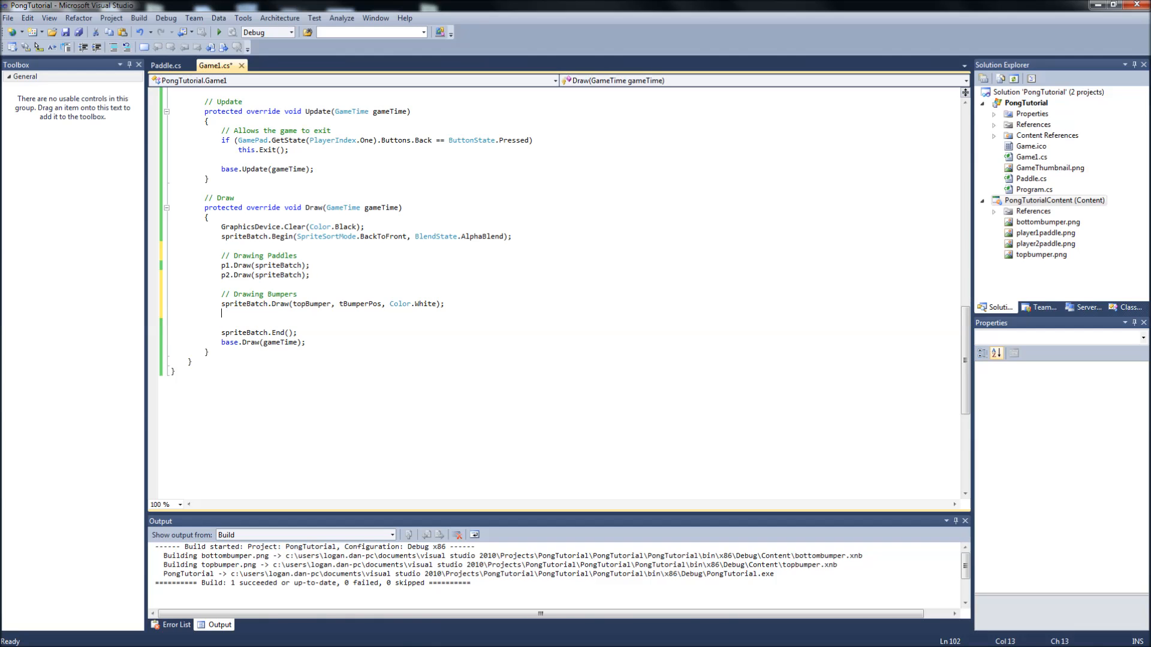
pyautogui.tripleClick(330, 304)
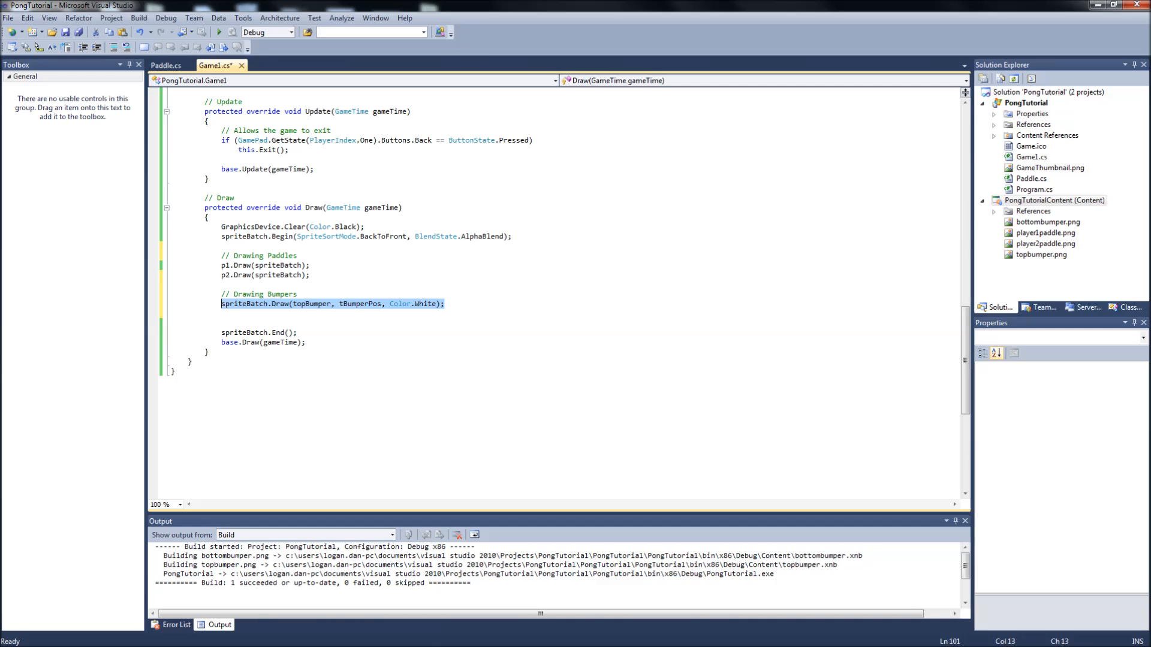
pyautogui.click(444, 303)
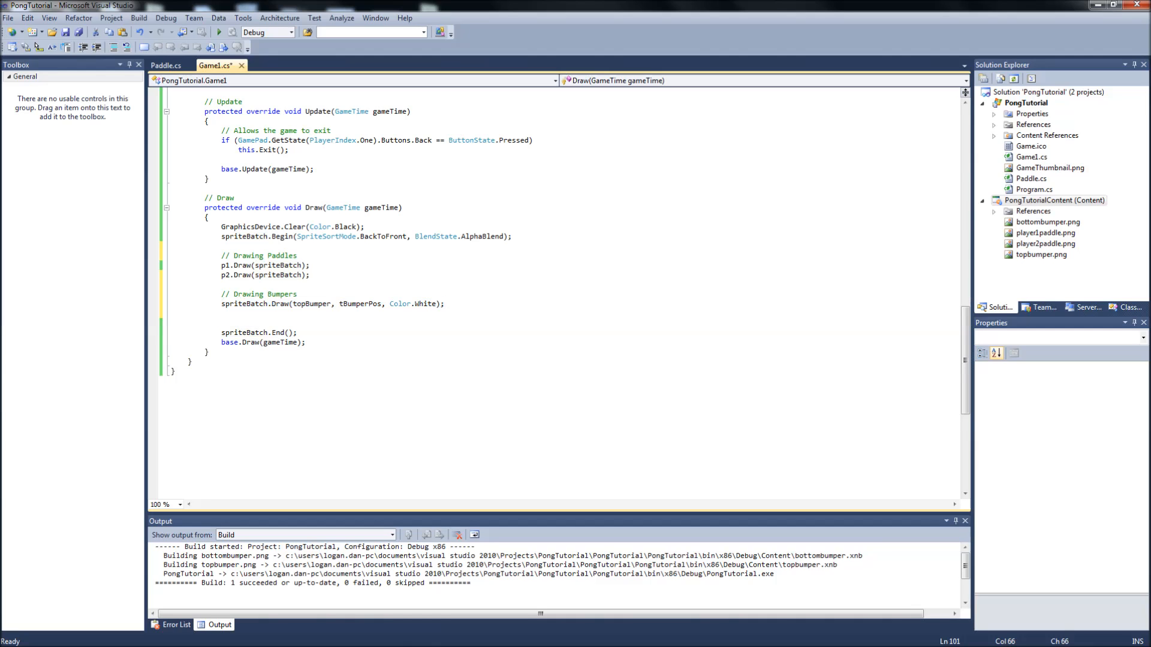
pyautogui.write('spriteBatch.Draw(topBumper, tBumperPos, Color.White);')
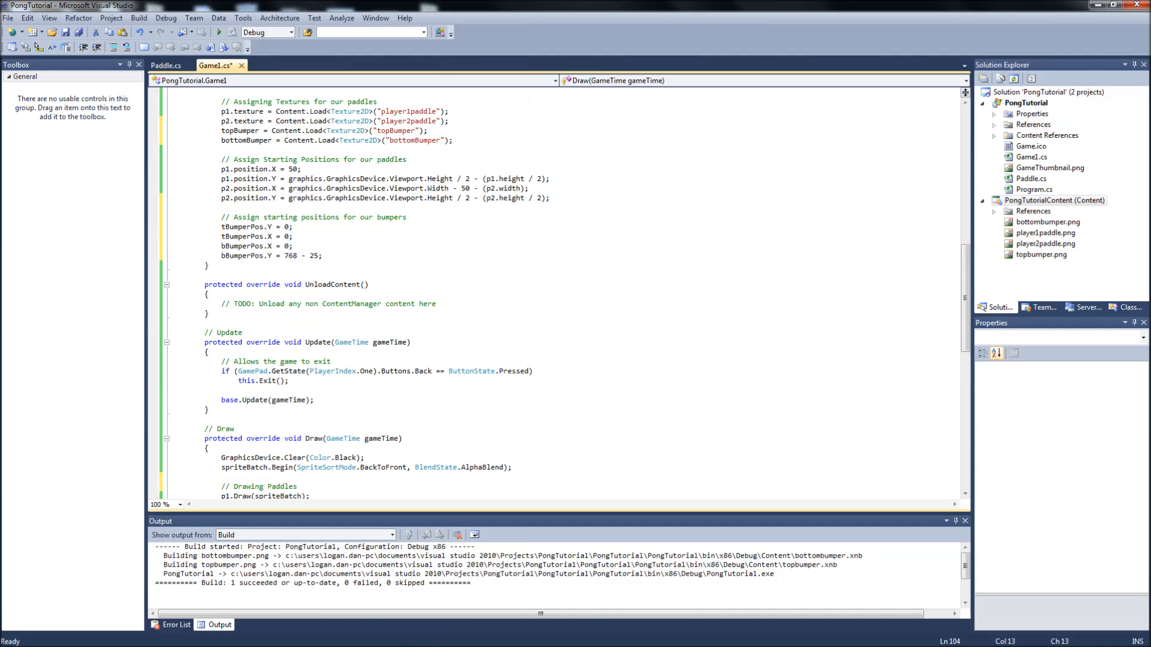
pyautogui.click(139, 32)
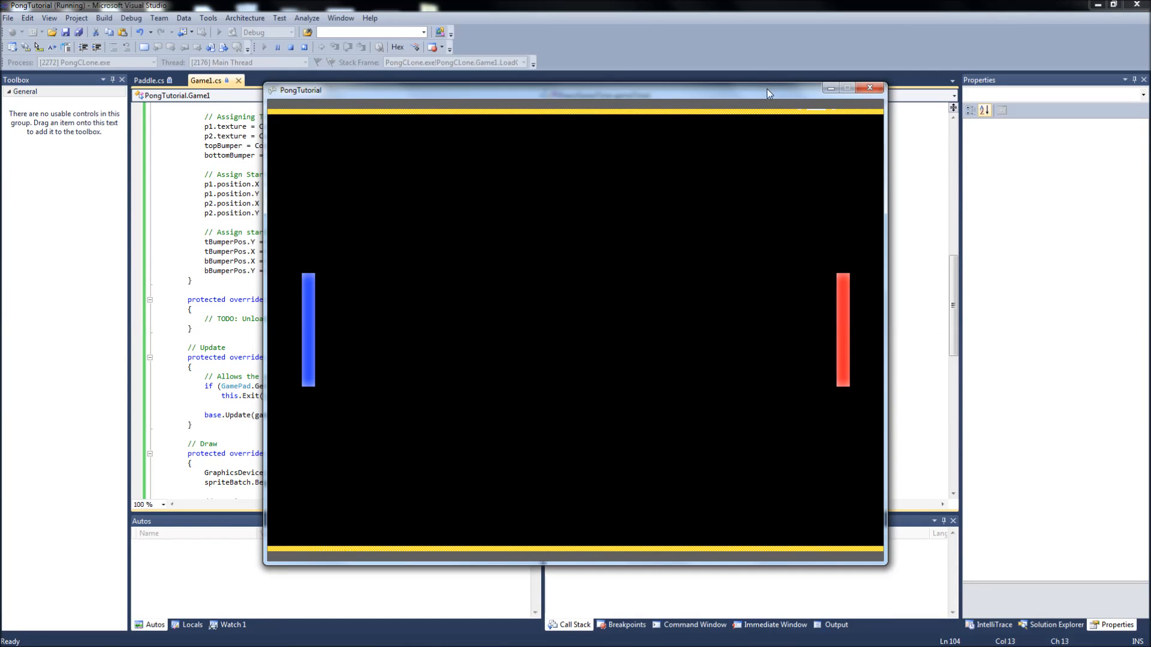
pyautogui.moveTo(218, 121)
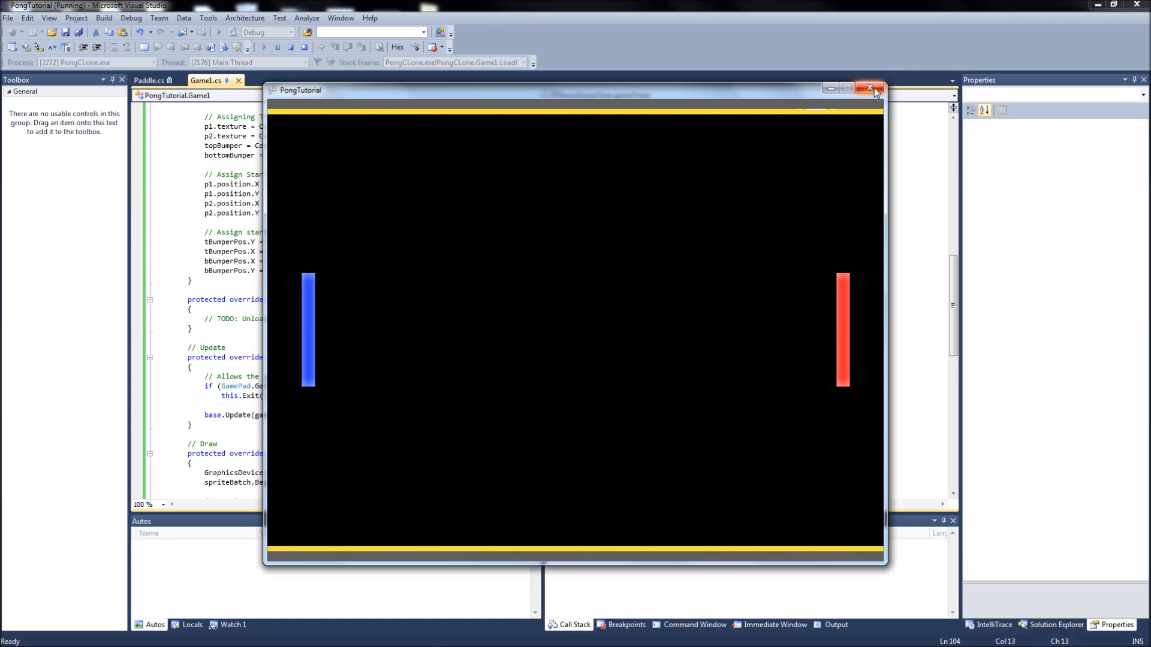
pyautogui.click(872, 88)
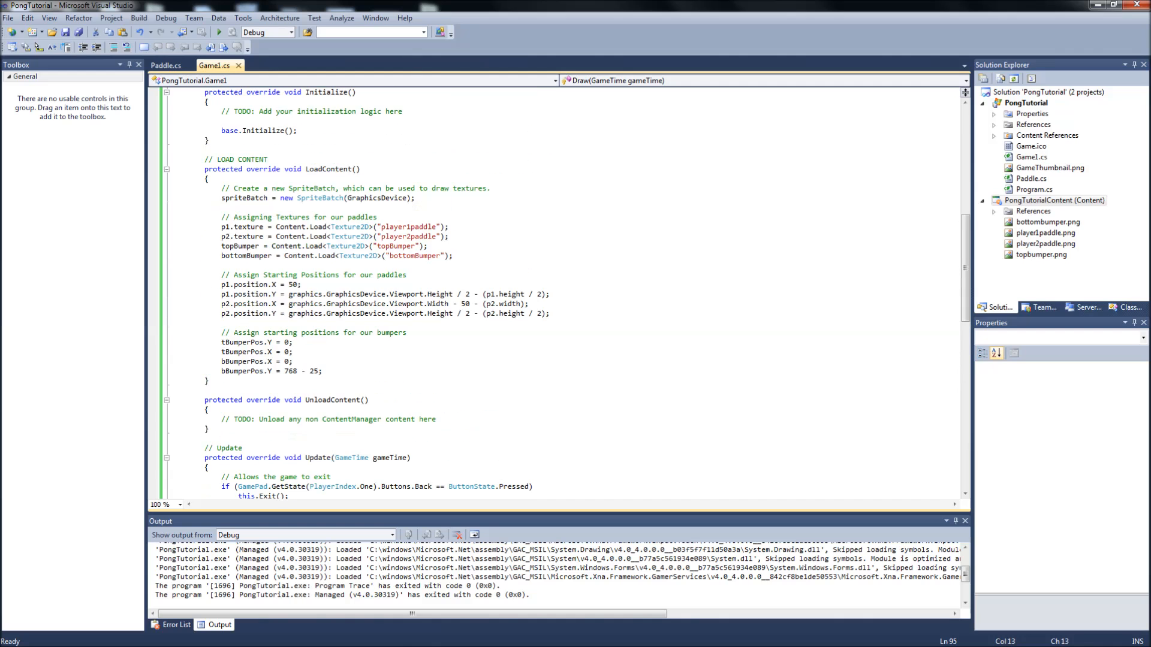
# - Scroll down the Game1.cs editor below the top bumper draw line
pyautogui.scroll(-3)
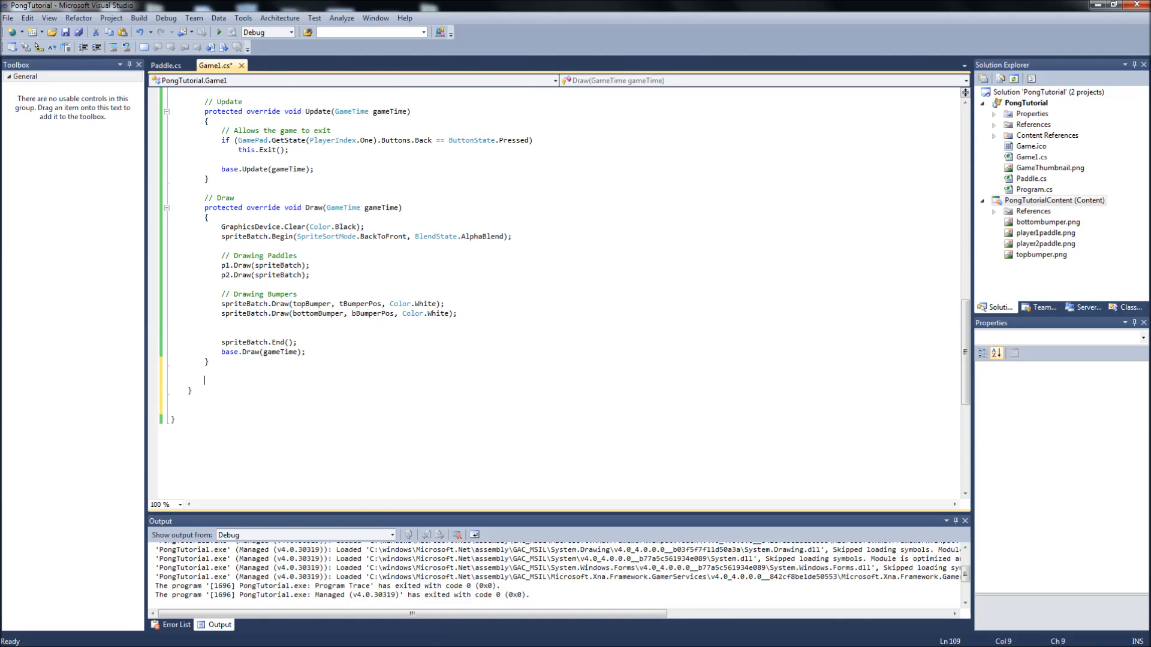
pyautogui.scroll(-3)
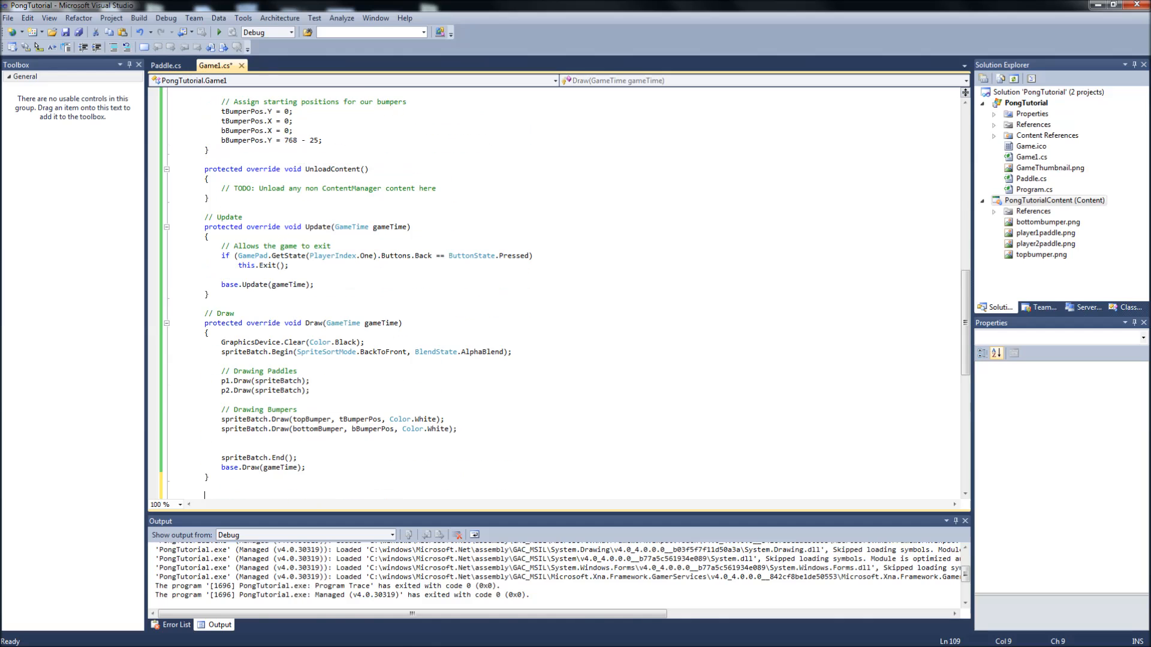
pyautogui.scroll(-3)
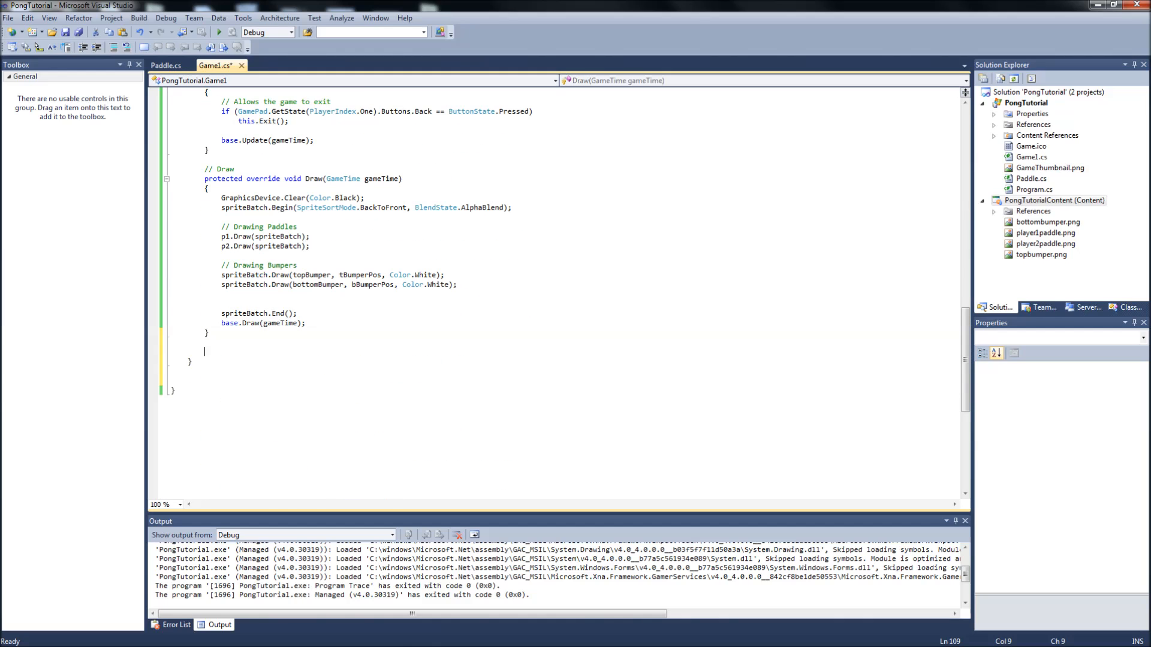
# - Declare public void PlayerInput() with a '// Player 1 Controls' comment
pyautogui.write('public void')
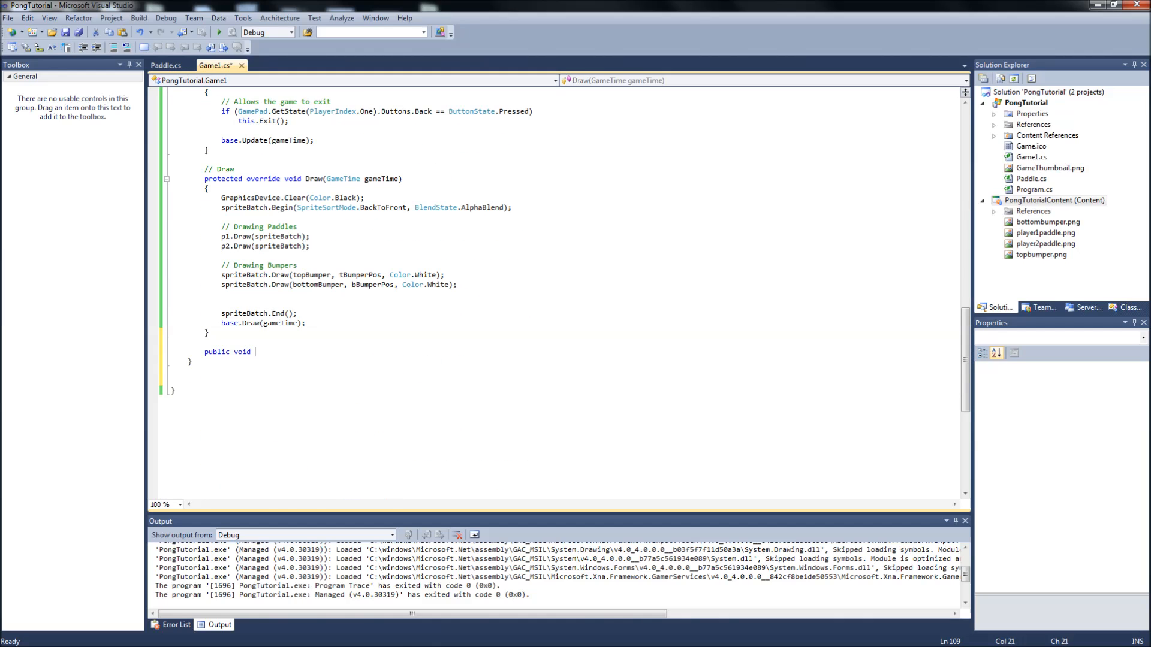
pyautogui.write('Playe')
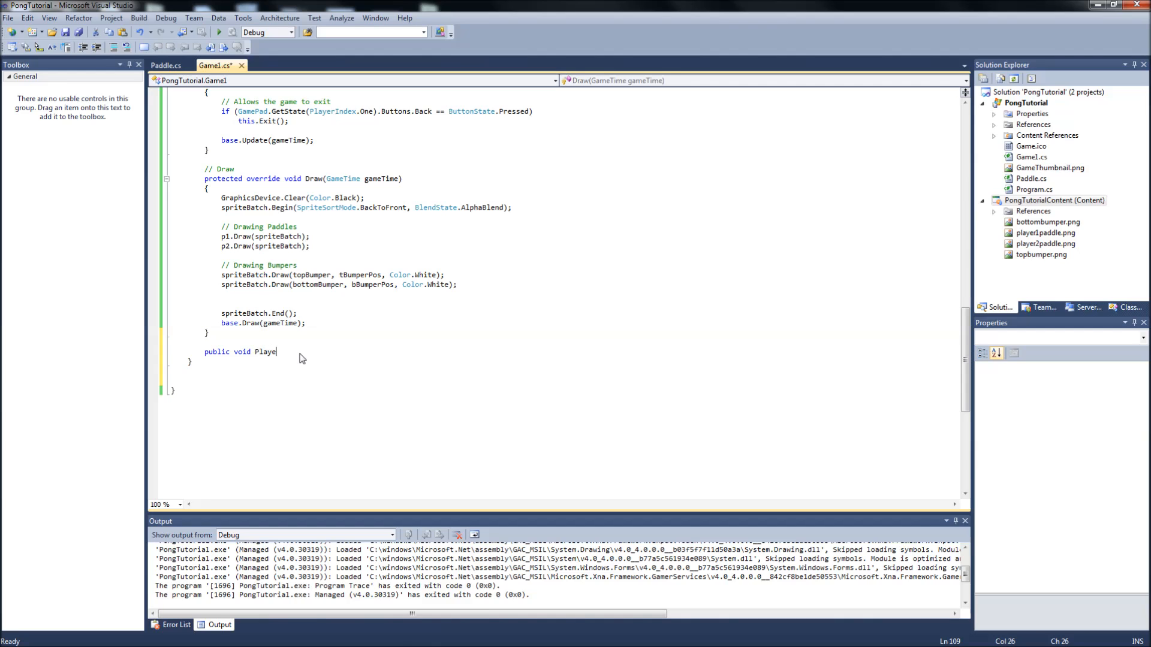
pyautogui.write('rInput()')
pyautogui.write('{')
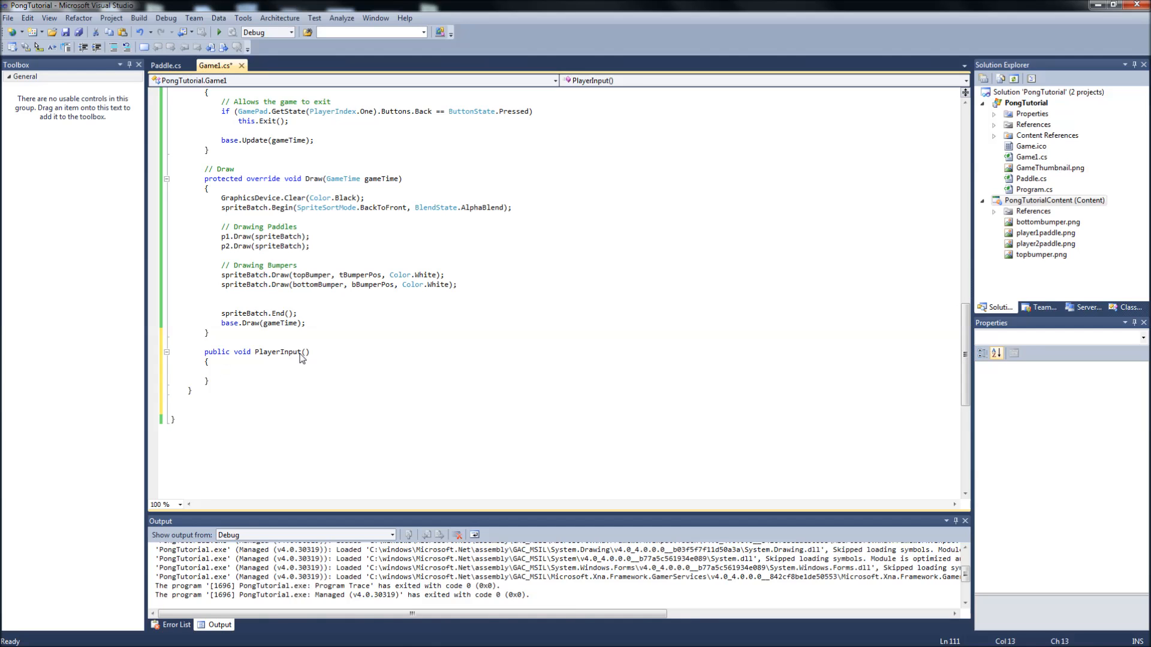
pyautogui.write('//')
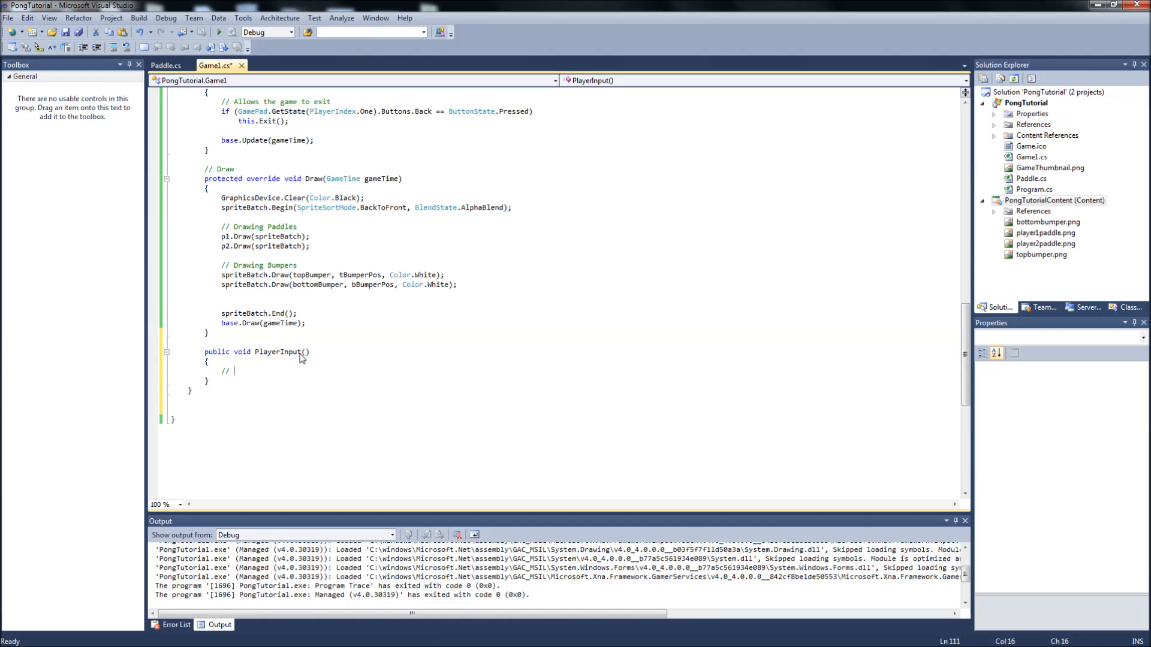
pyautogui.write('Player 1 Contro')
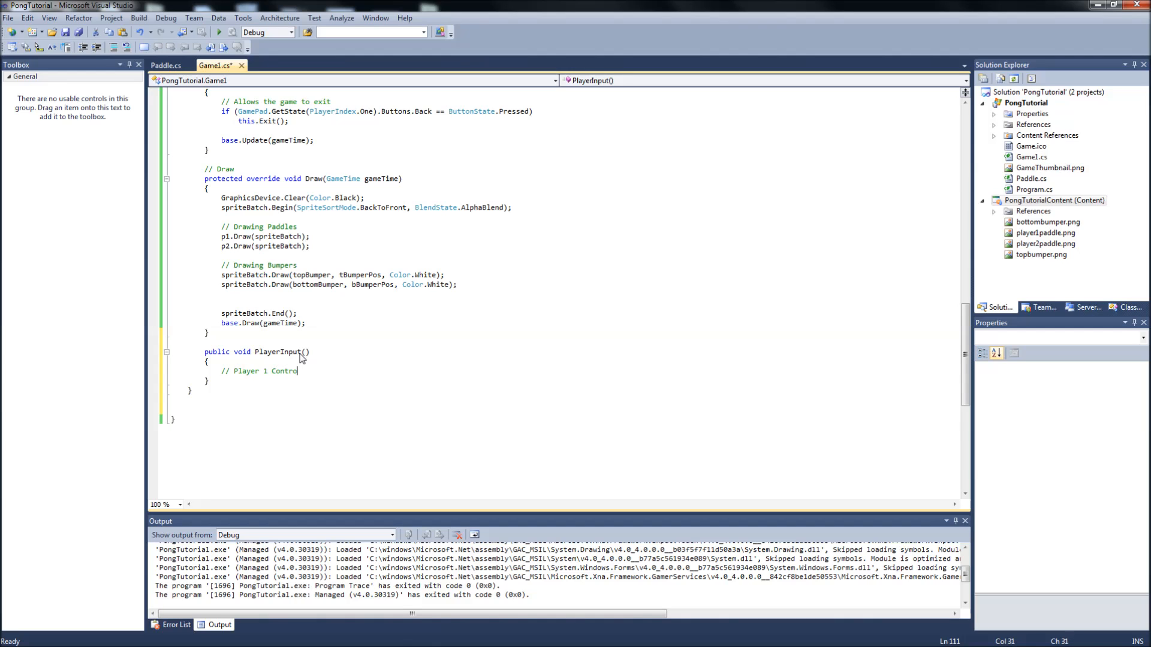
pyautogui.write('ls')
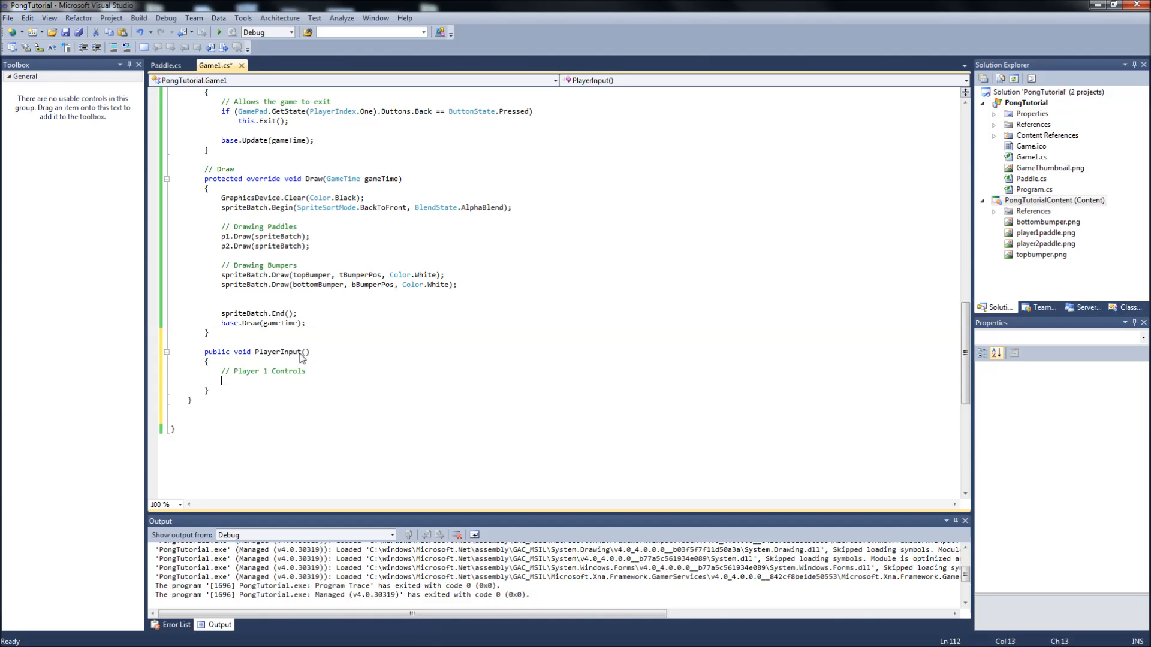
# - Add an if checking Keyboard.GetState(p1.pNumber).IsKeyDown(Keys.W)
pyautogui.write('if(')
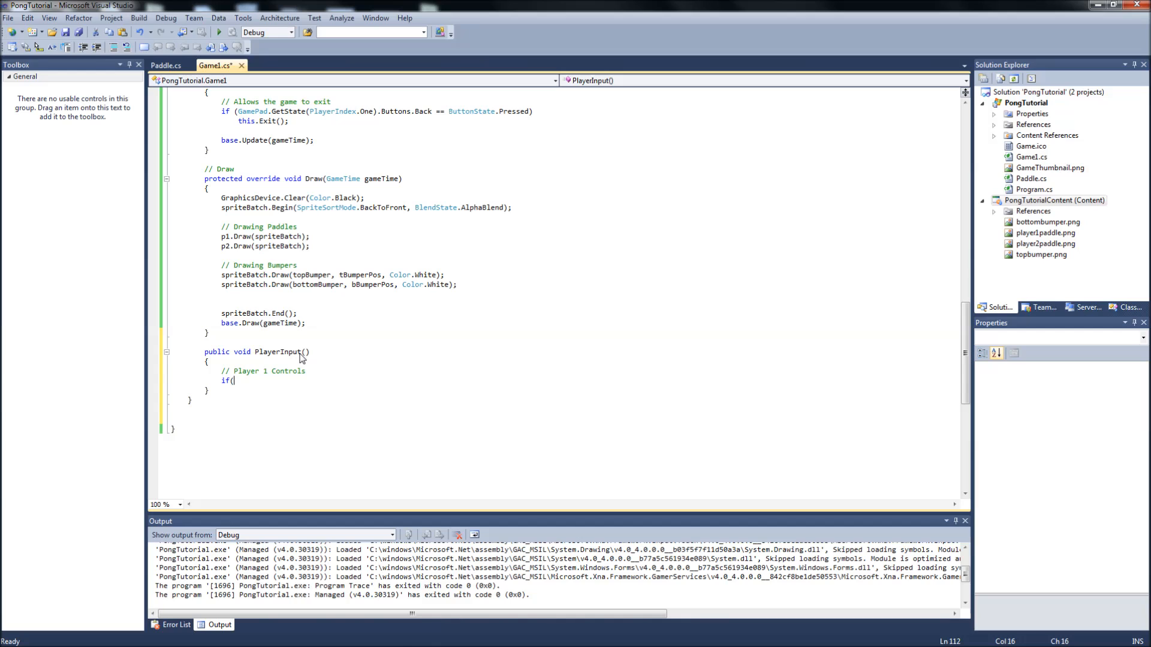
pyautogui.write('Keyboard.GetState')
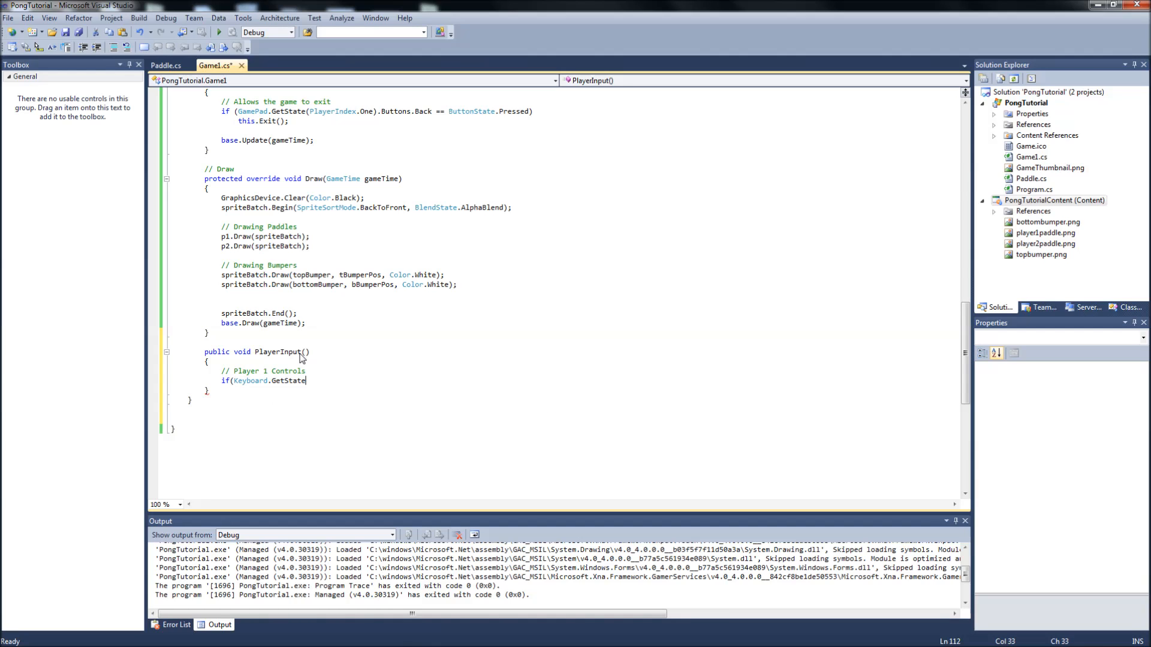
pyautogui.write('p1.')
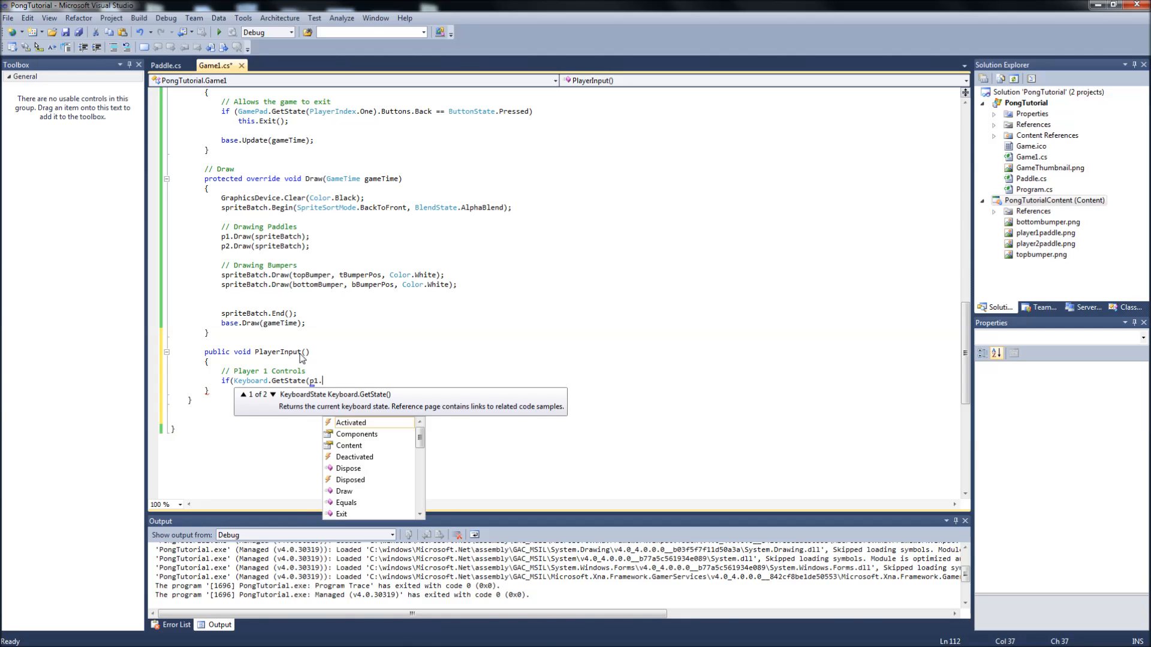
pyautogui.write('pn')
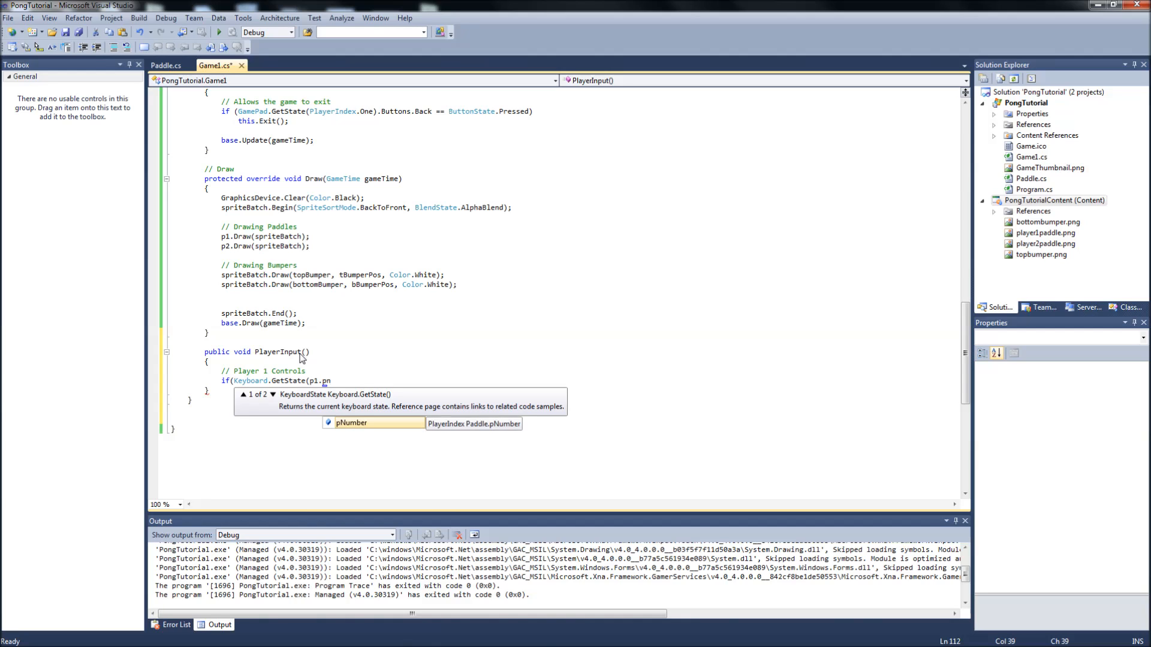
pyautogui.write('Number')
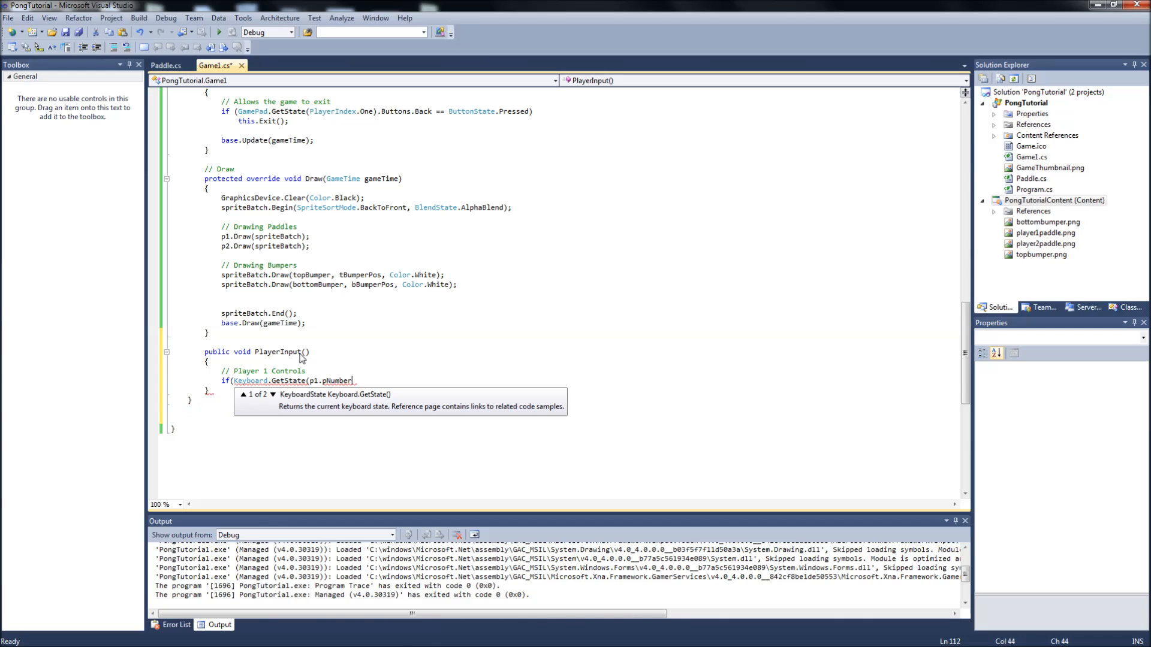
pyautogui.write(')')
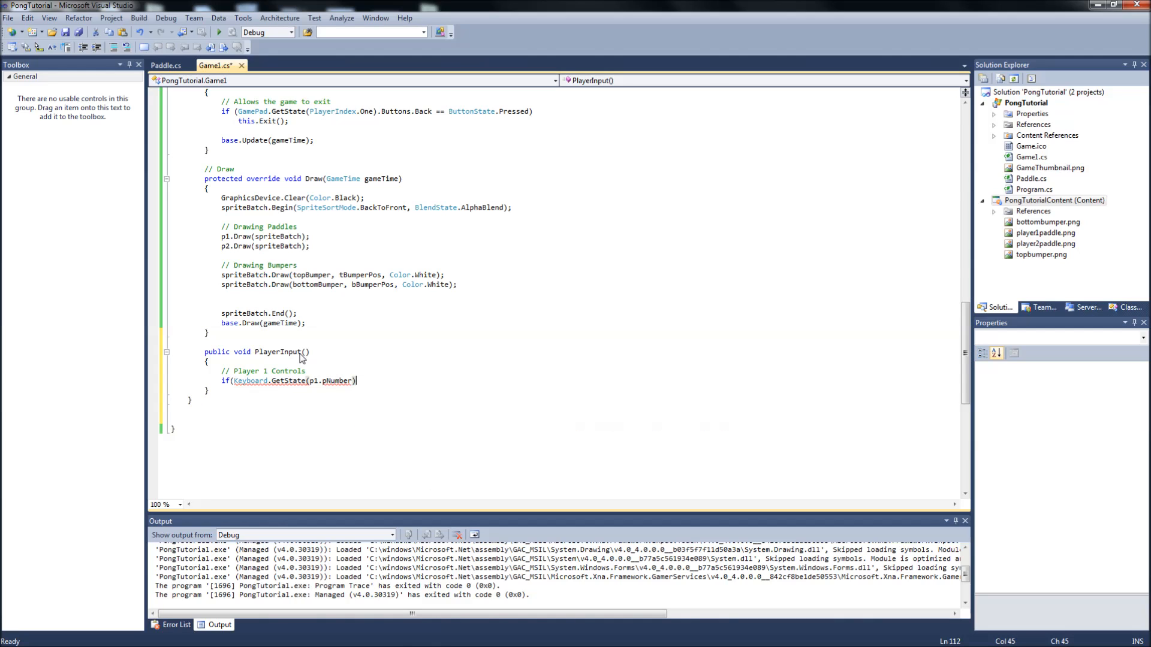
pyautogui.write('.is')
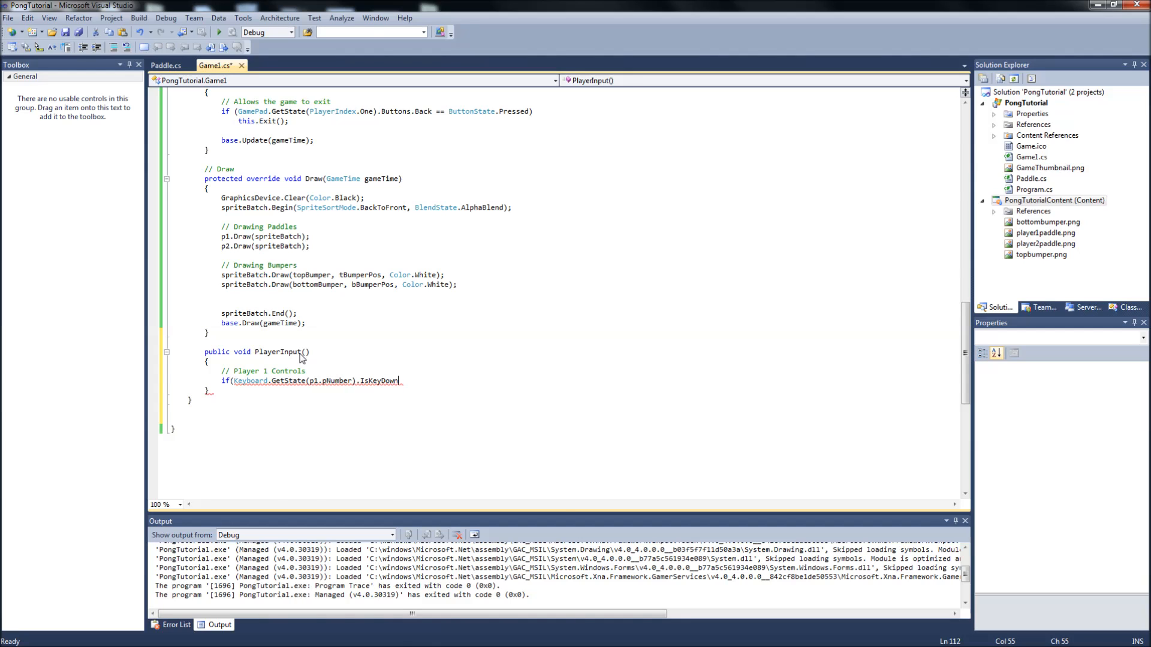
pyautogui.write('(Keys.')
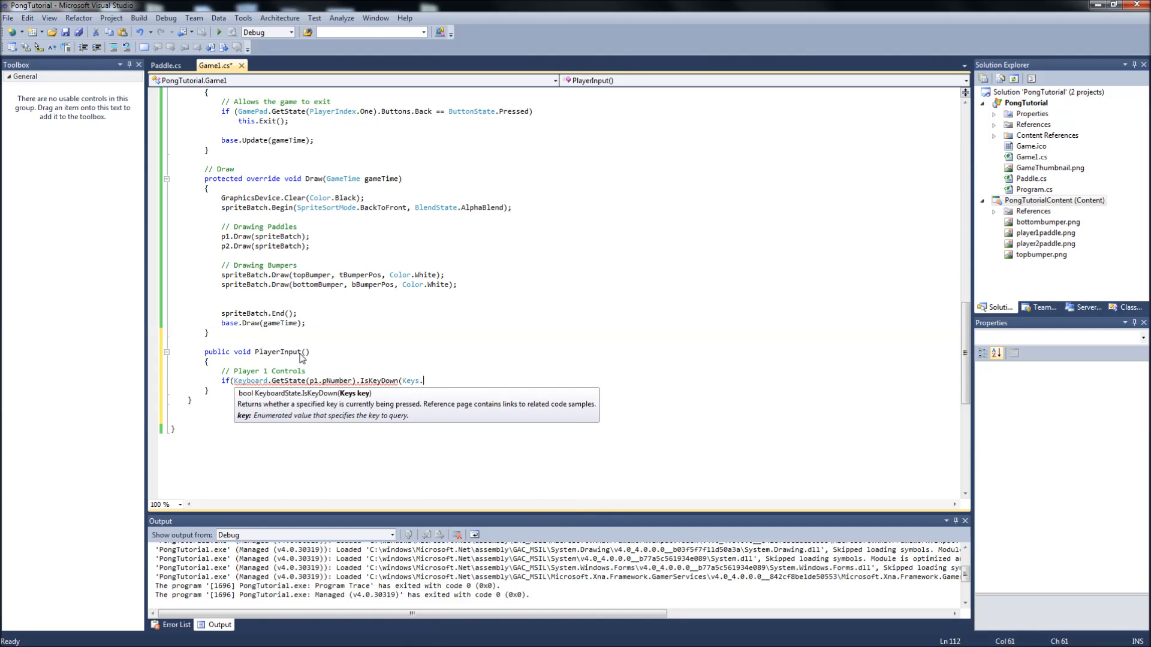
pyautogui.write('W')
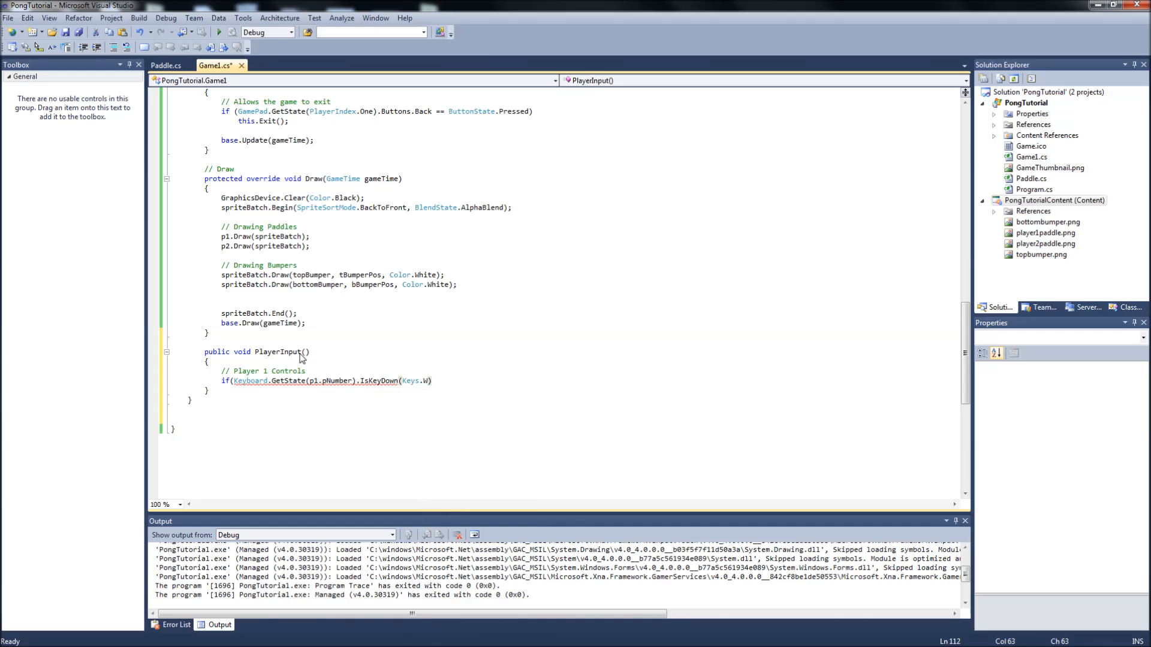
pyautogui.write(')')
pyautogui.write('{')
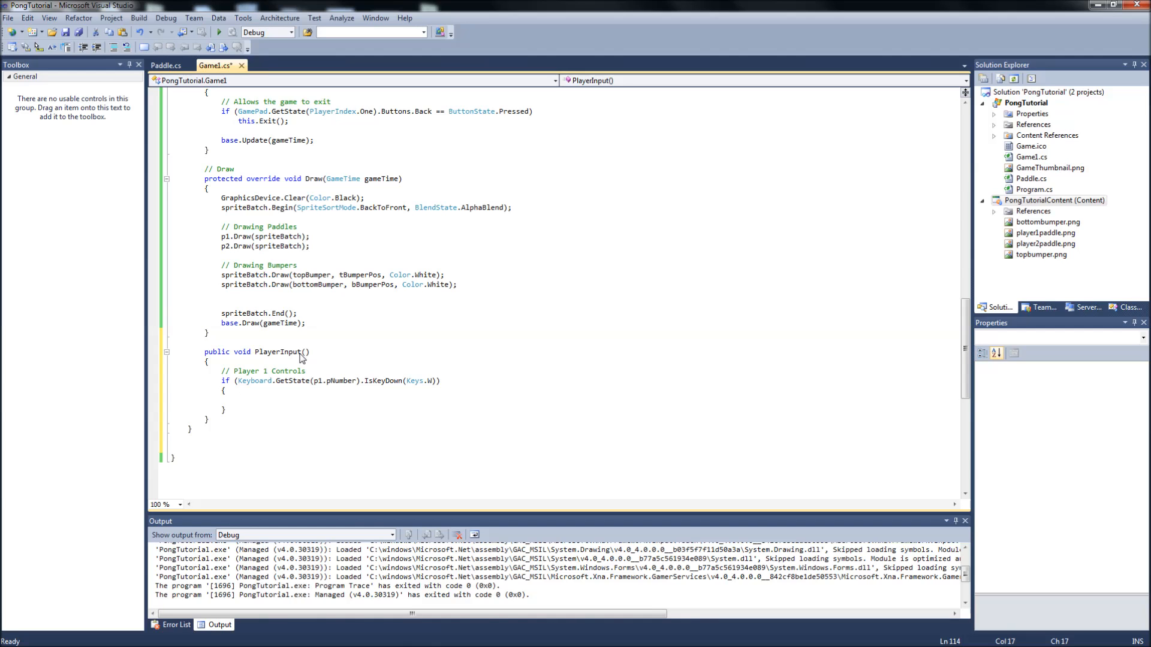
# - Inside the if, write p1.position.Y -= p1.speed; and check Paddle.cs fields
pyautogui.click(238, 399)
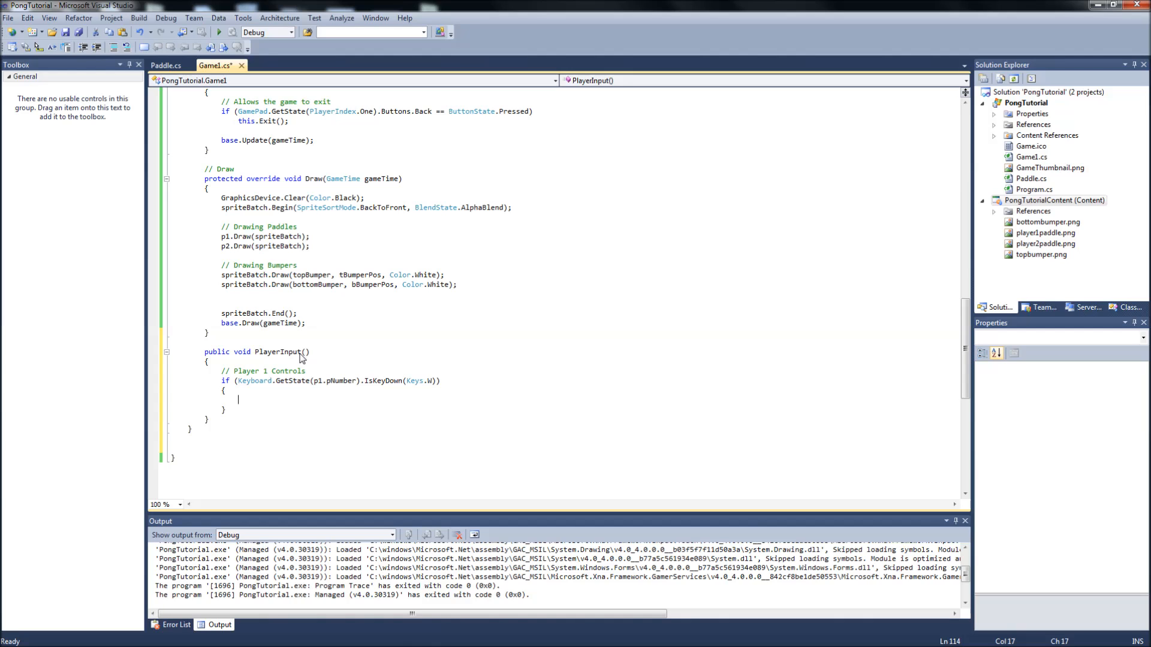
pyautogui.write('p1')
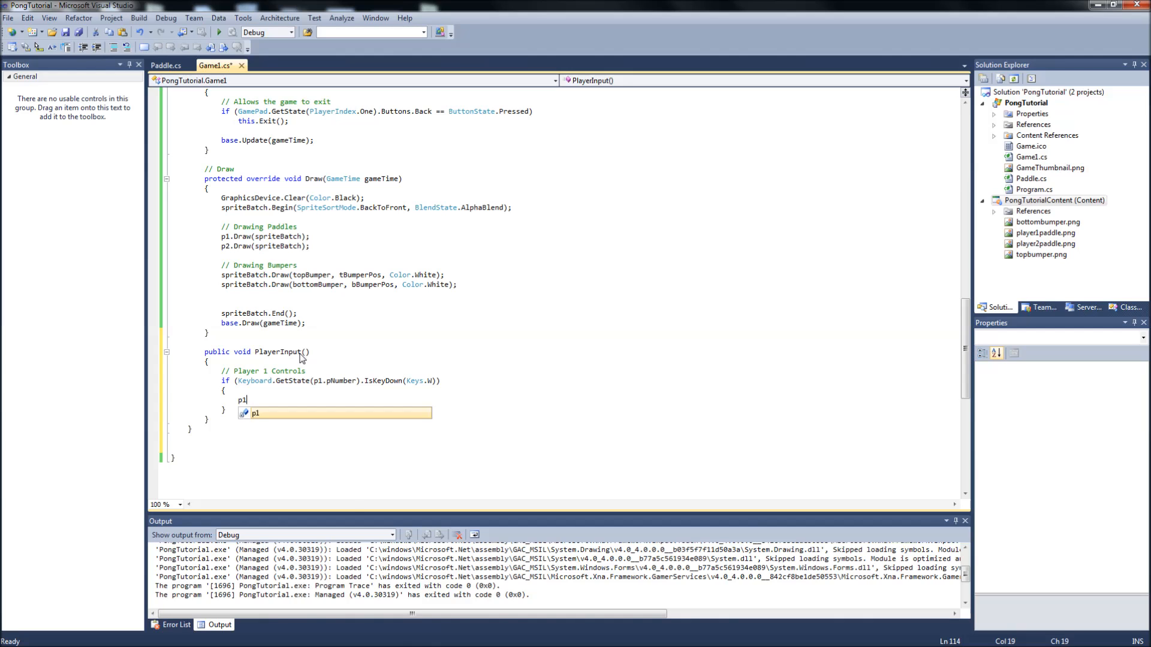
pyautogui.write('.position')
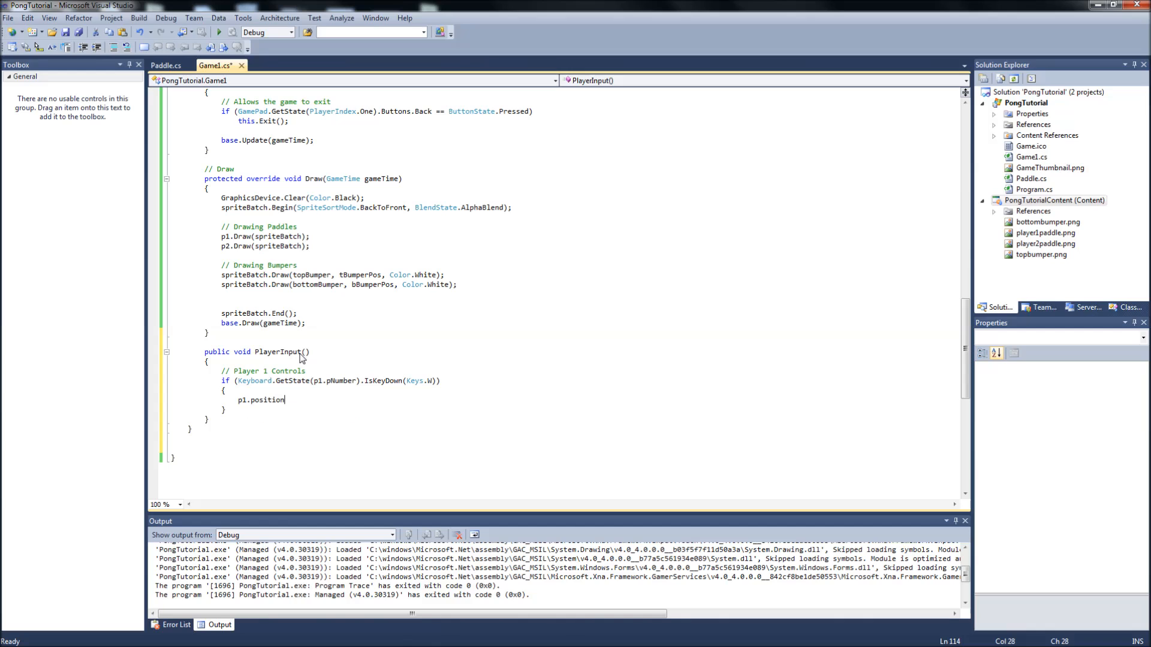
pyautogui.write('.Y')
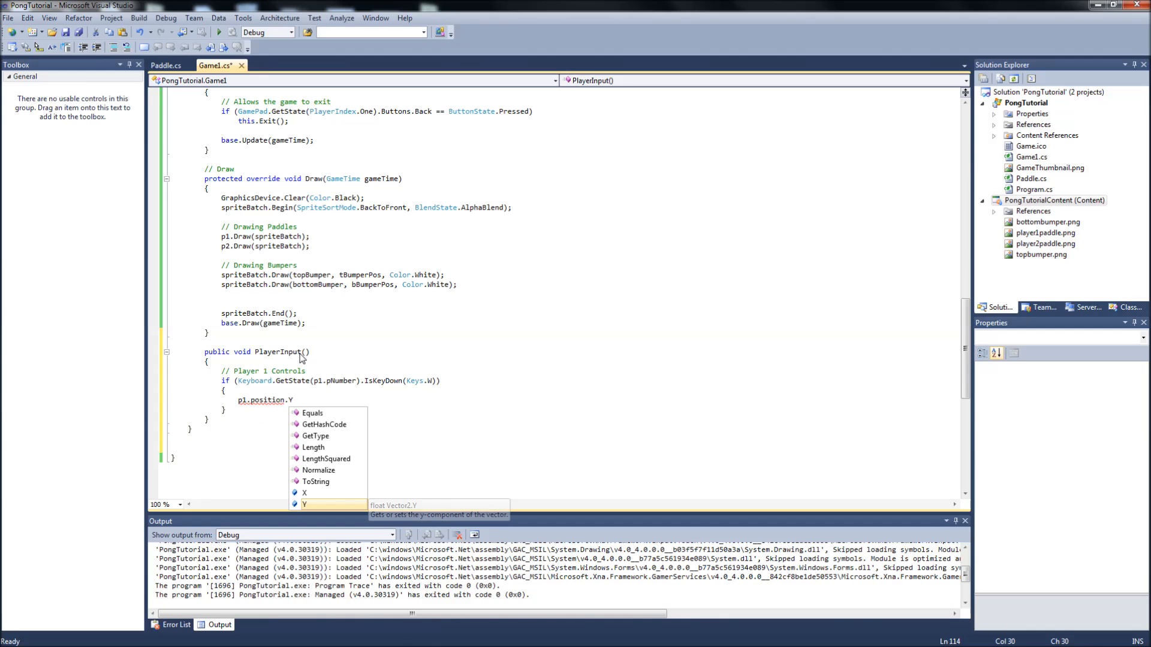
pyautogui.write('-')
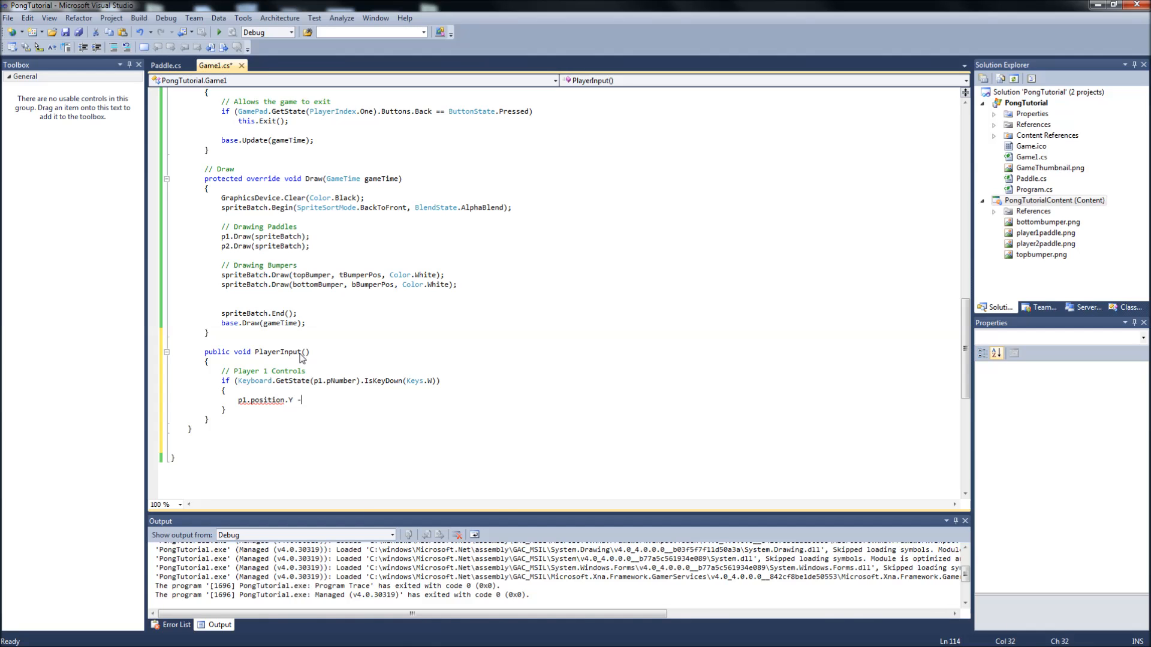
pyautogui.write('= p1')
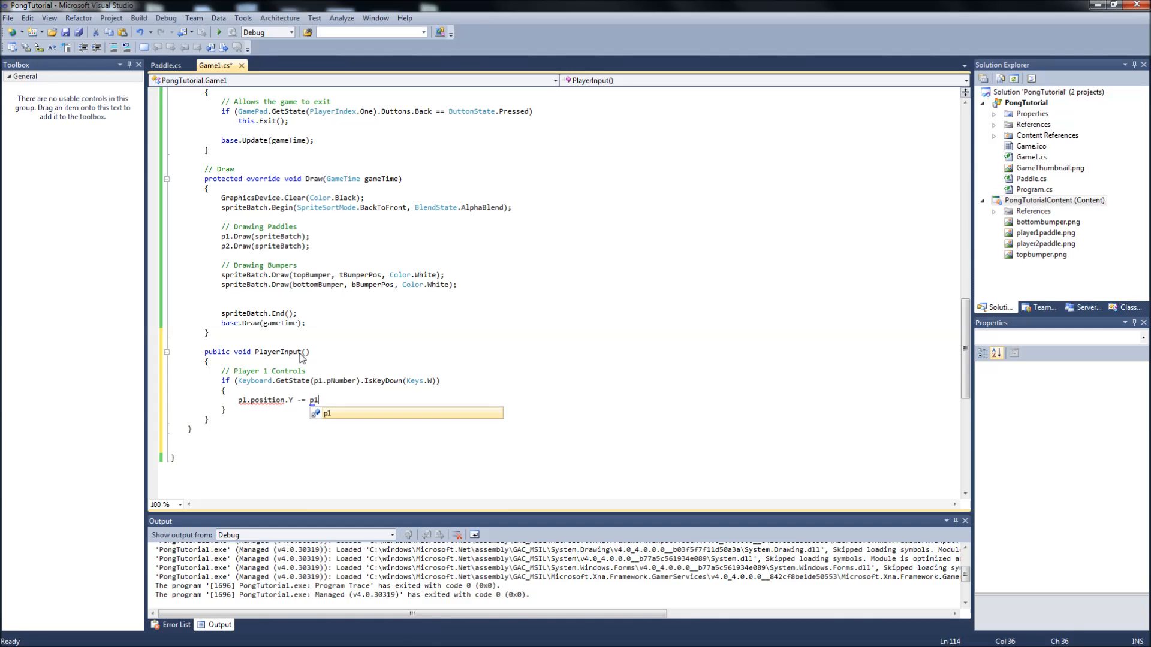
pyautogui.write('.speed;')
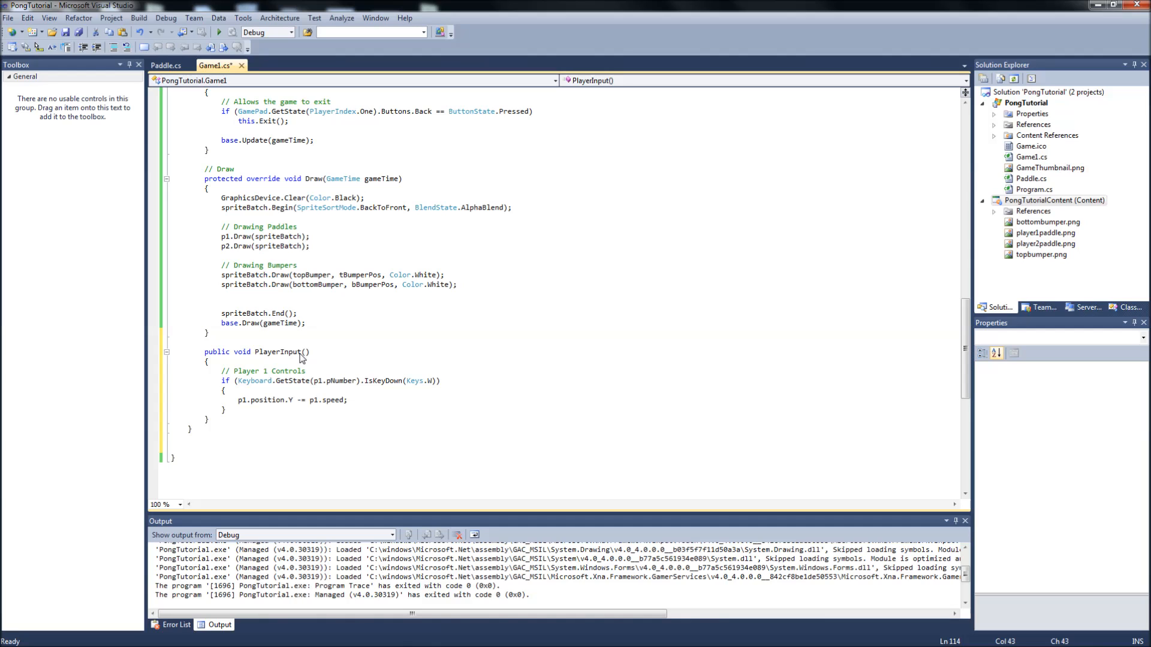
pyautogui.click(166, 65)
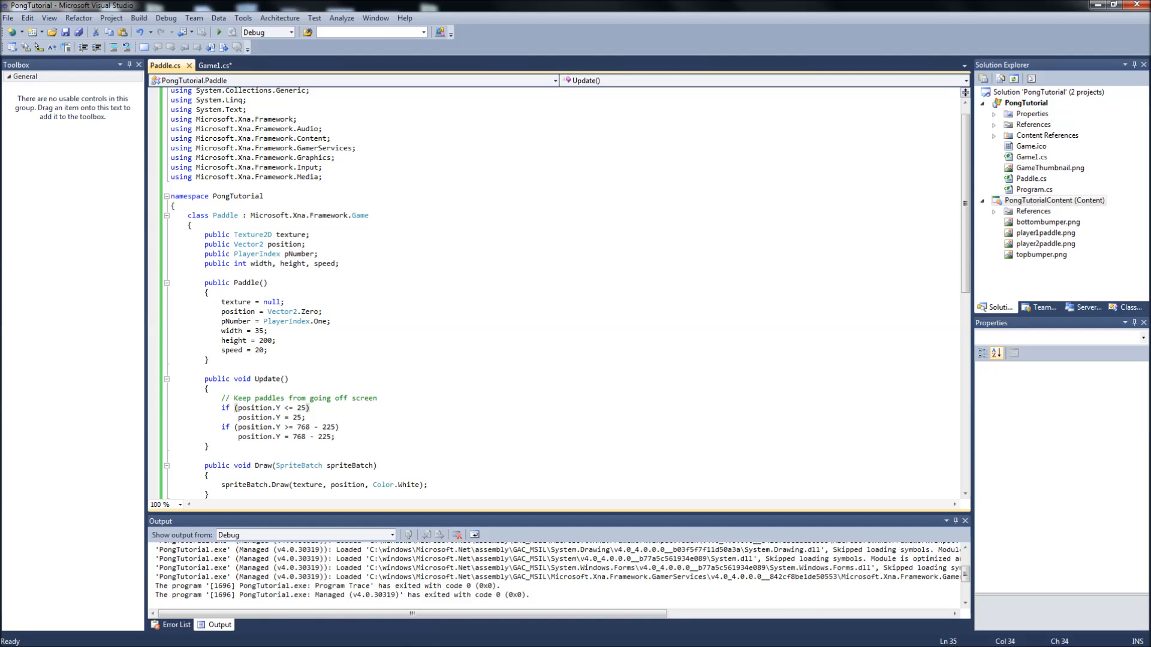
pyautogui.click(214, 65)
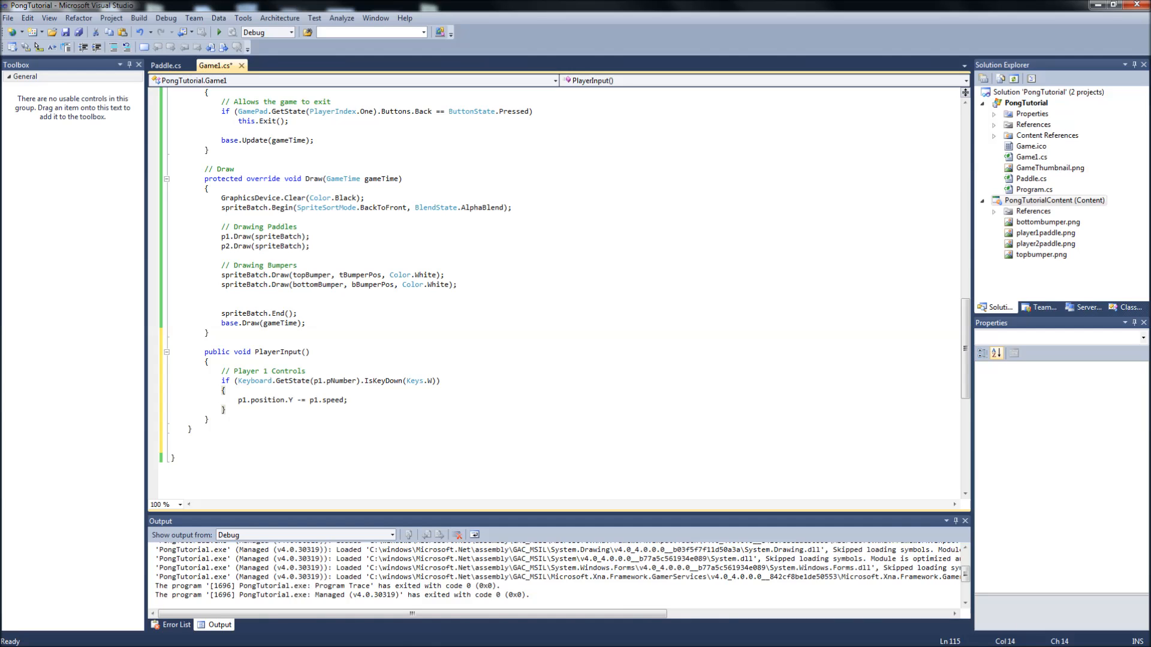
# - Add an else if on Keys.S that does p1.position.Y += p1.speed;
pyautogui.write('else')
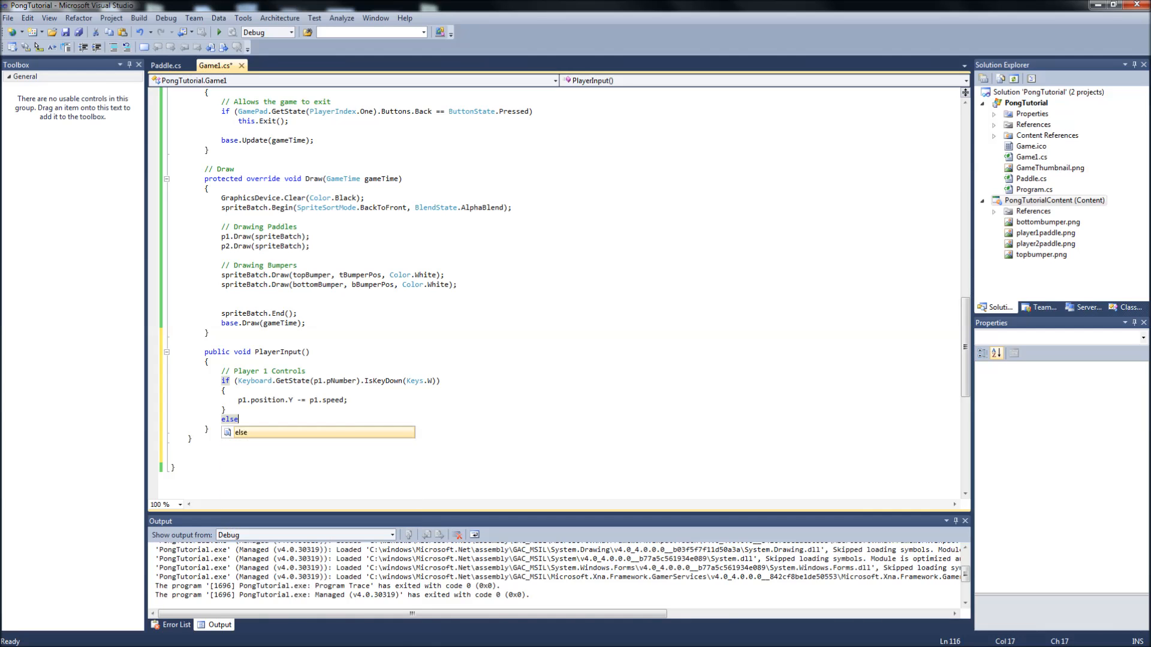
pyautogui.write('if(')
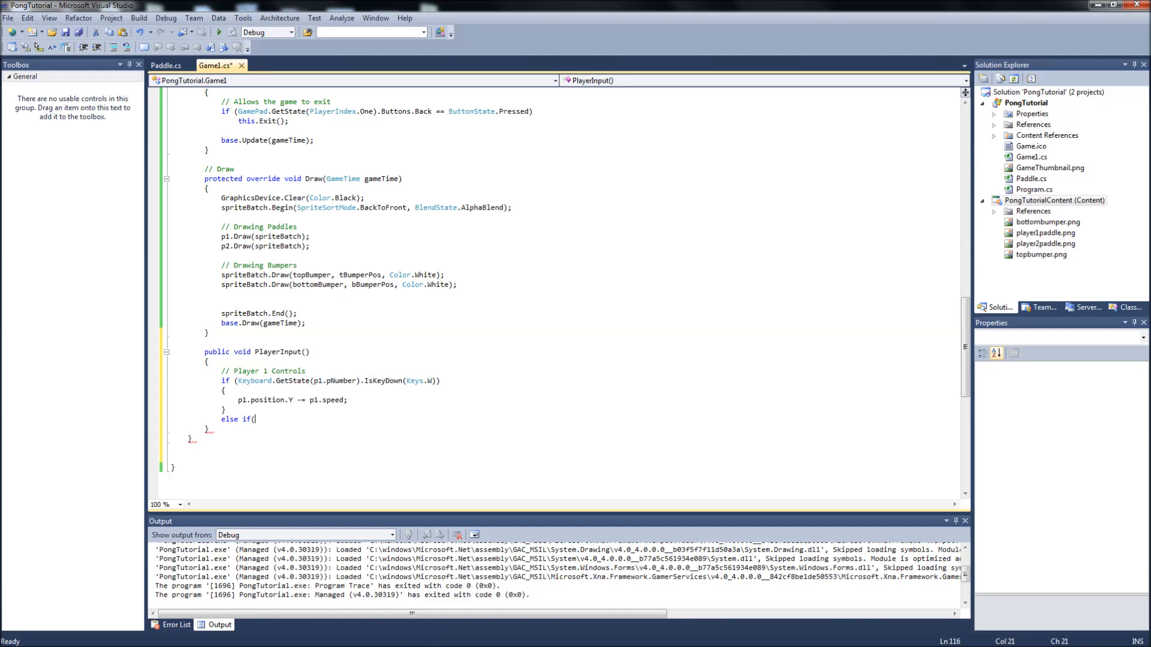
pyautogui.write('Keyboard.GetState(p1.pNumber).IsKeyDown(Keys.W)')
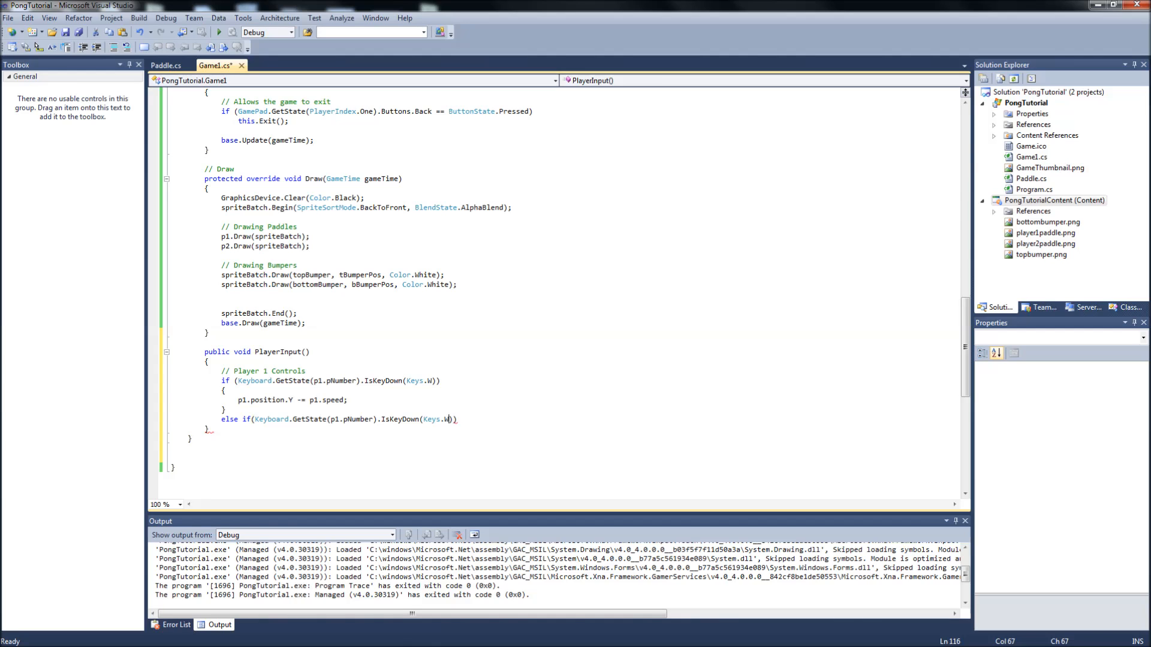
pyautogui.write('S')
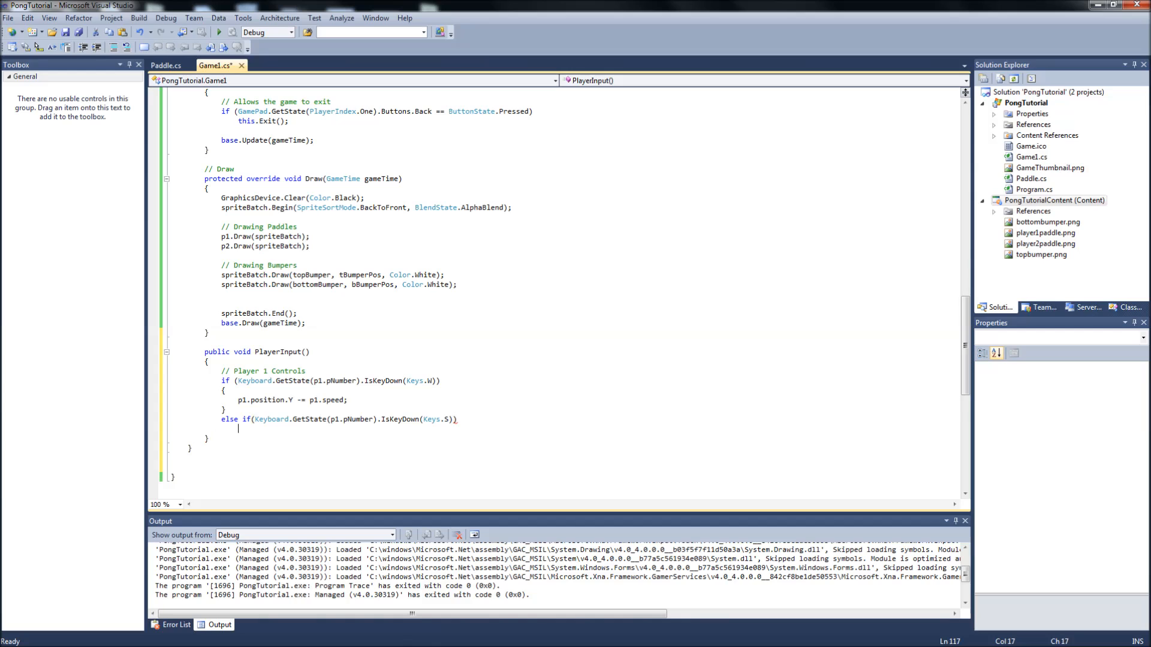
pyautogui.press('enter')
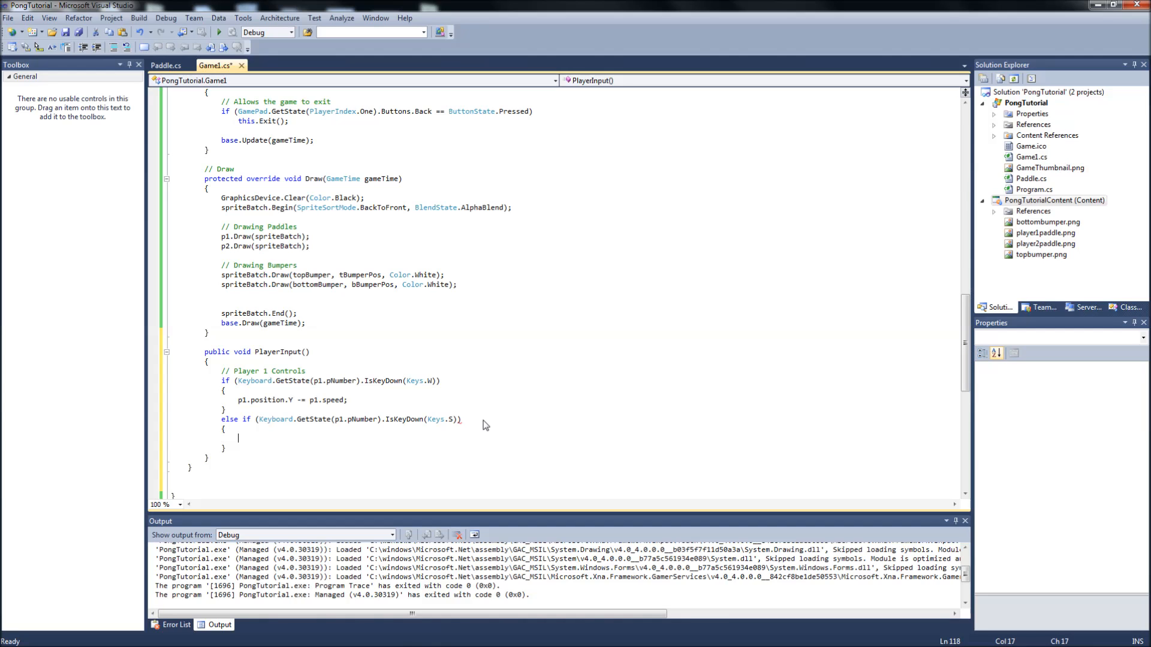
pyautogui.write('p1.po')
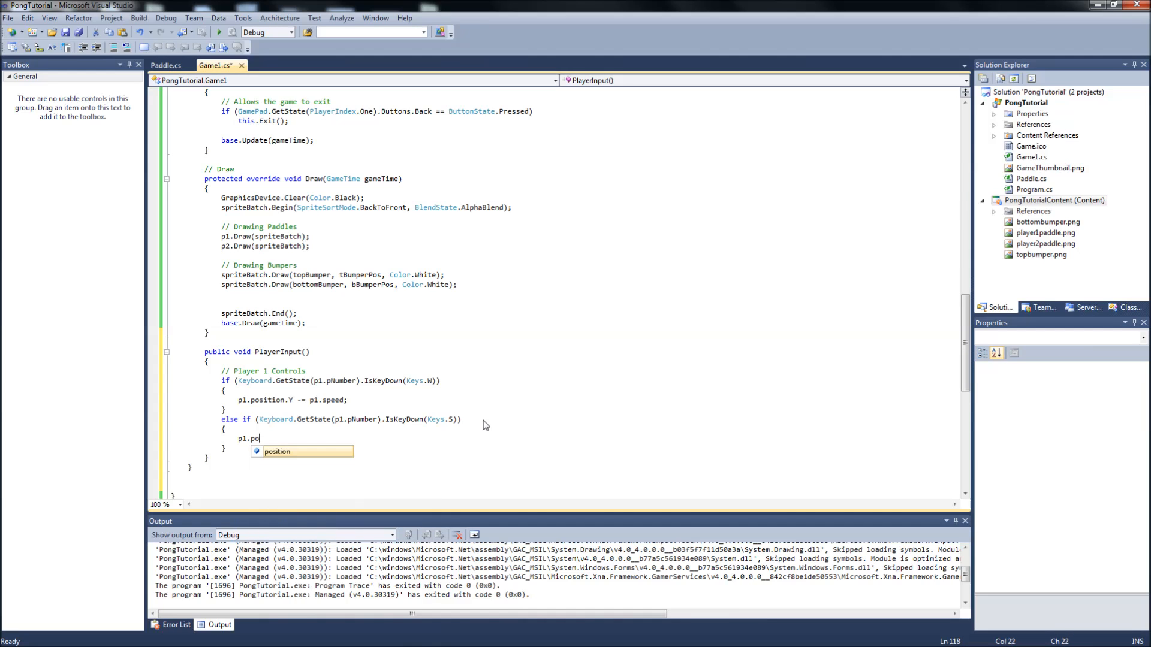
pyautogui.write('sition.Y +=')
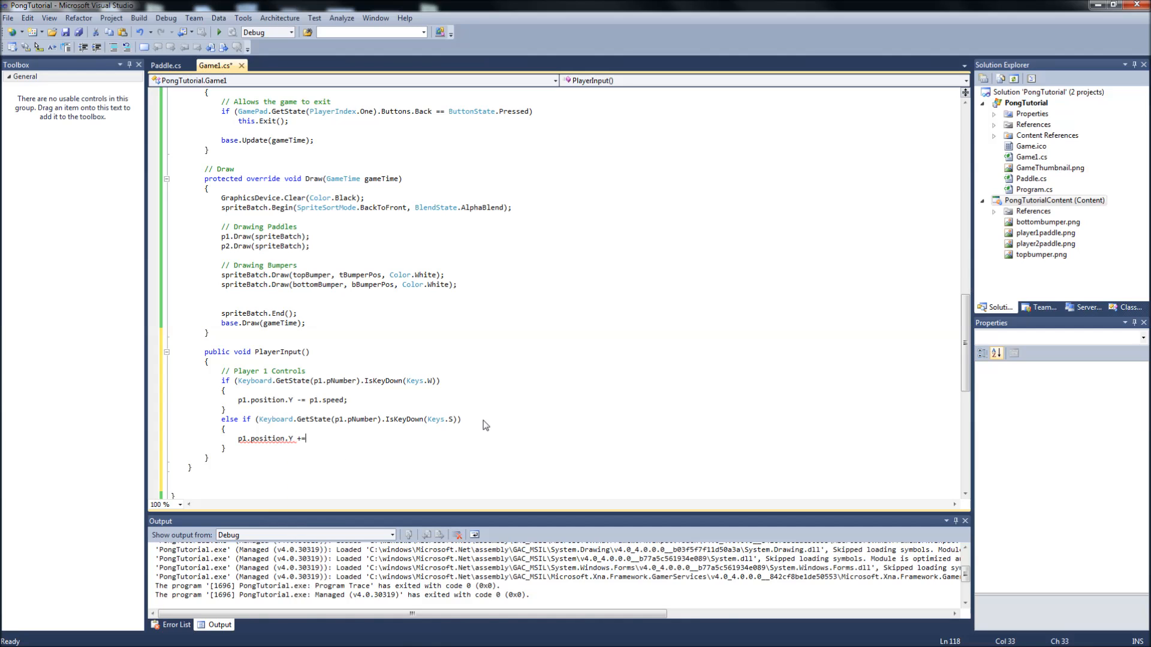
pyautogui.write('p1.spped')
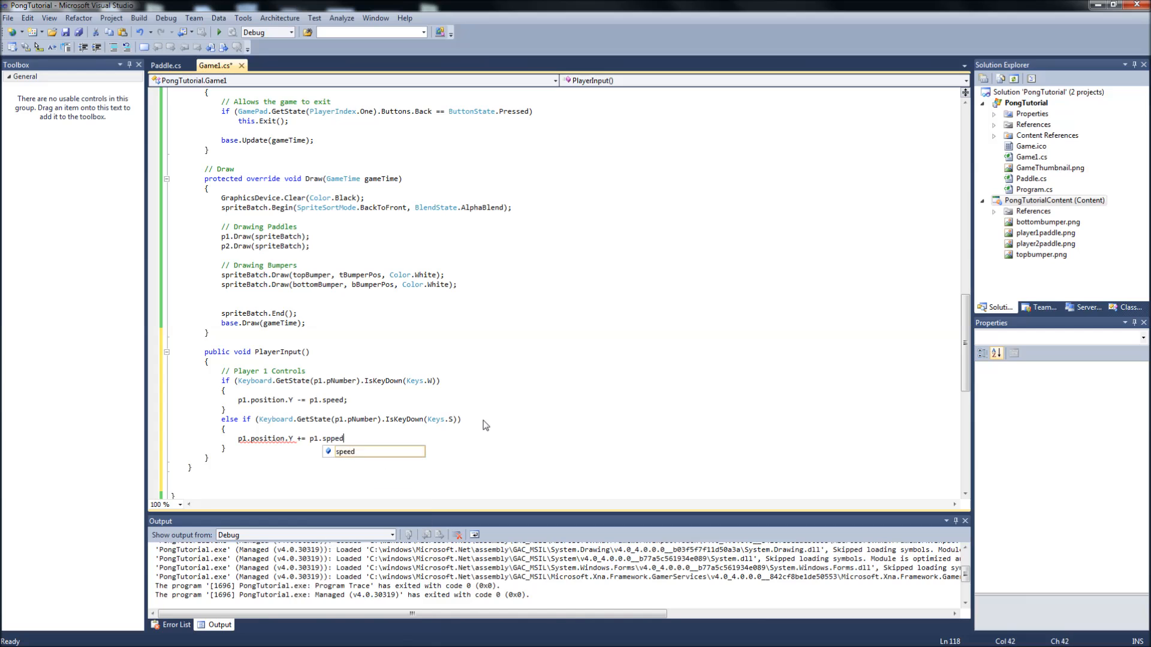
pyautogui.write(';')
pyautogui.click(422, 131)
pyautogui.write('// Update ')
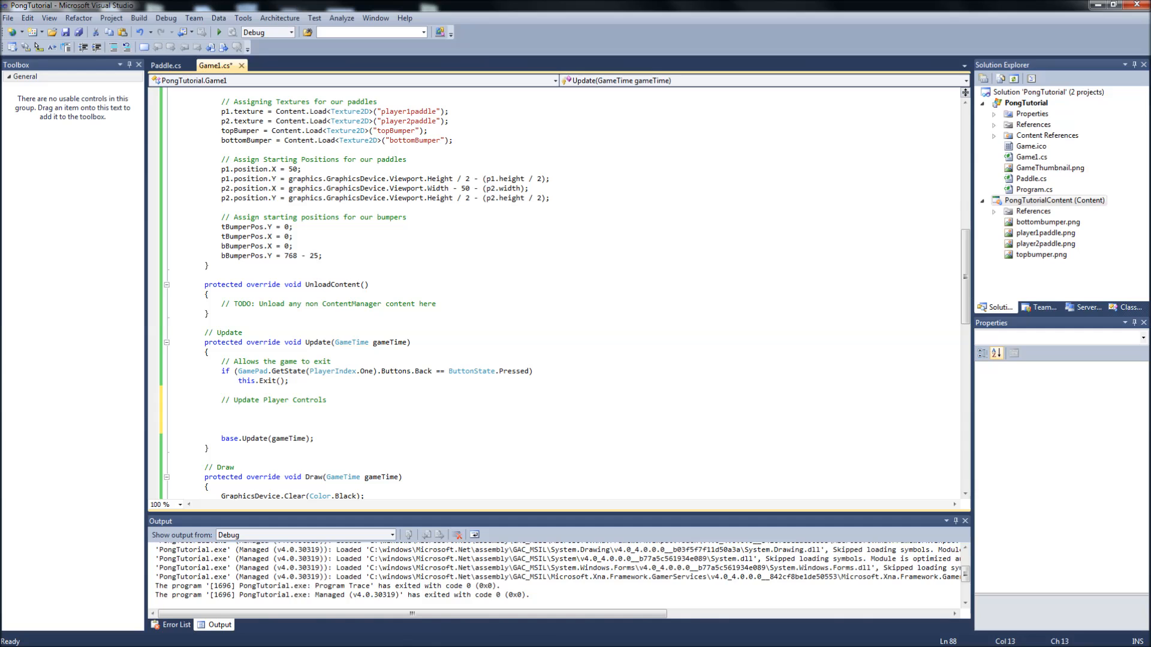
# - Call PlayerInput(); under the Update Player Controls comment in Update
pyautogui.write('Player')
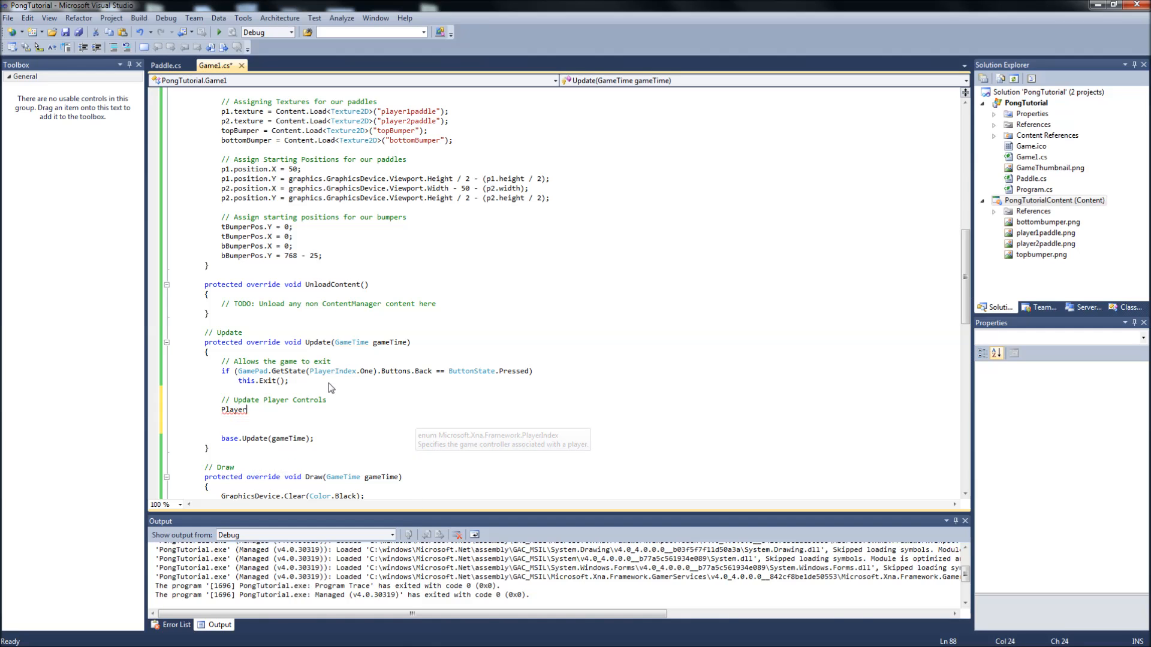
pyautogui.write('Input();')
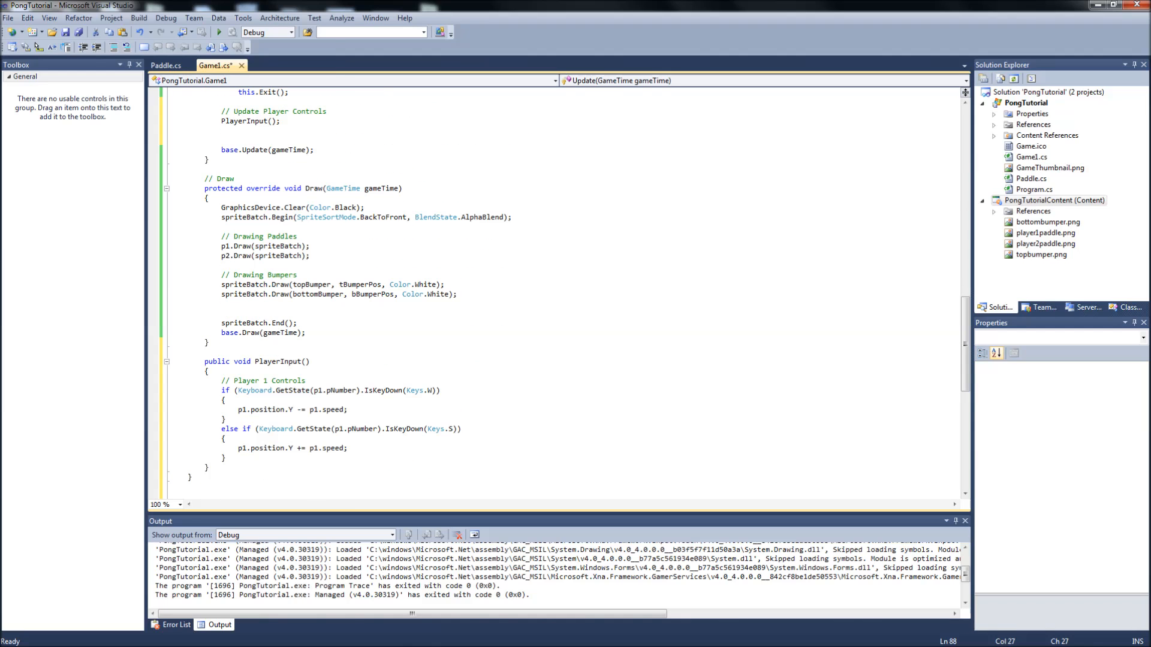
pyautogui.scroll(3)
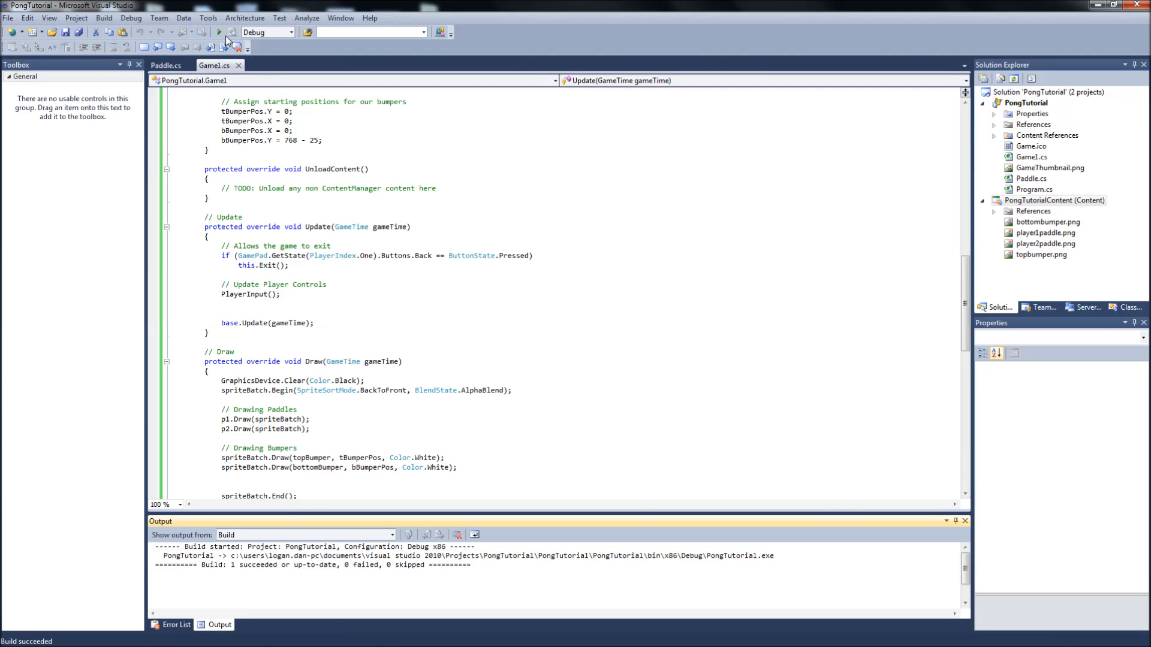
pyautogui.click(219, 32)
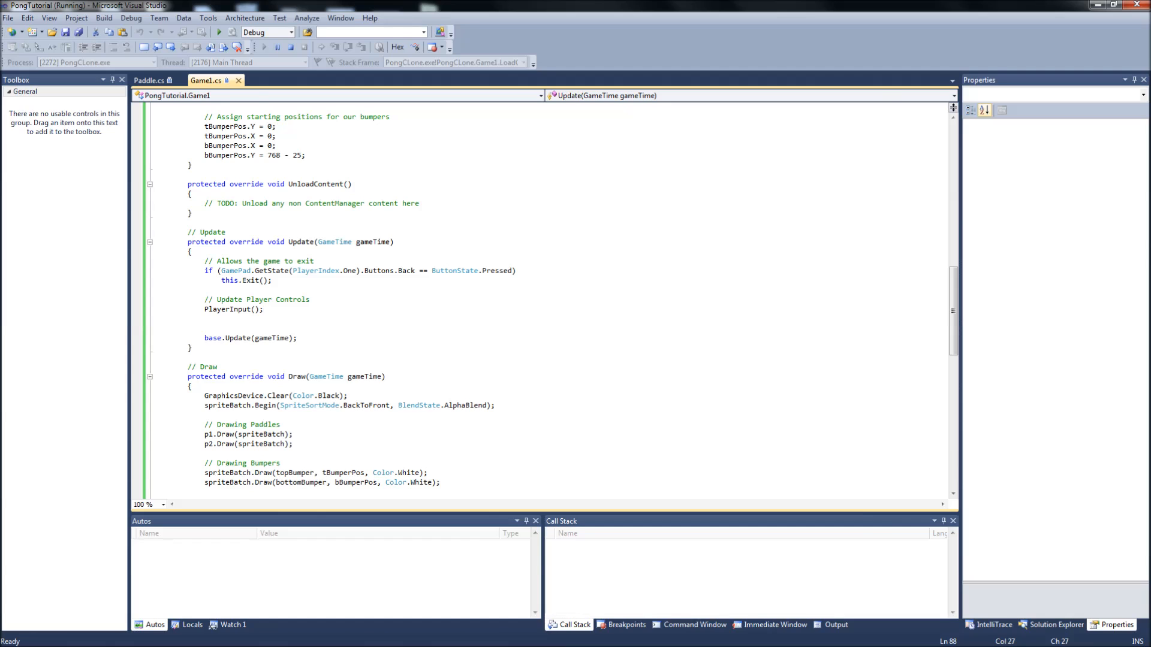
pyautogui.click(219, 32)
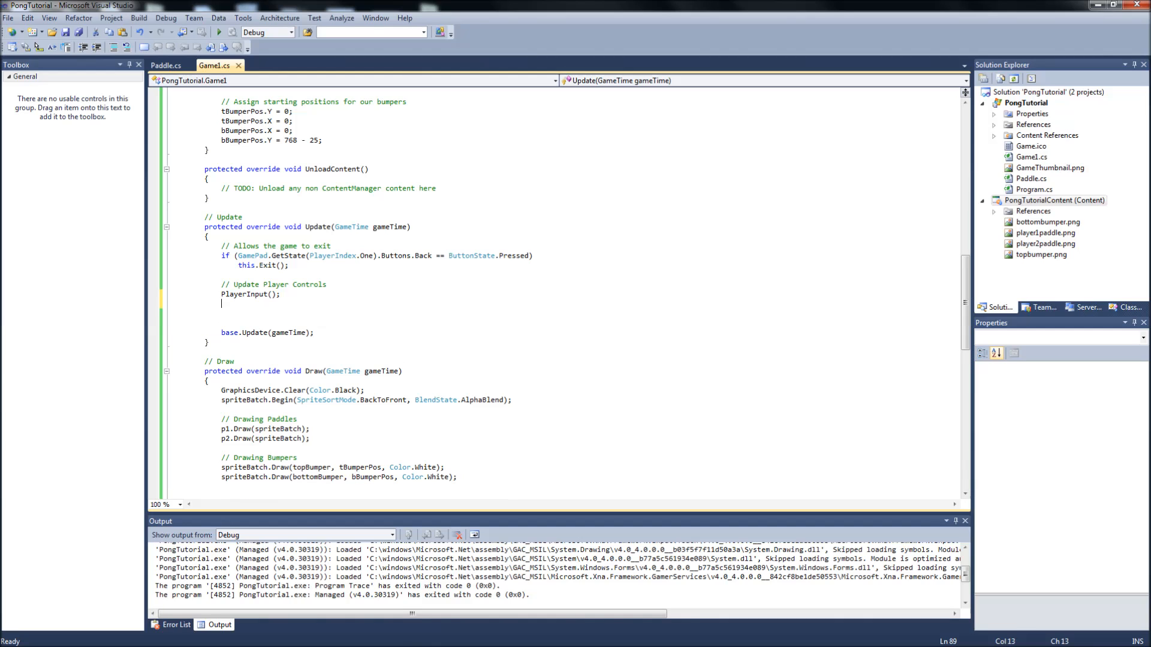
# - Add p1.Update(); after PlayerInput(); and review Paddle.cs's Update method
pyautogui.write('p1.up')
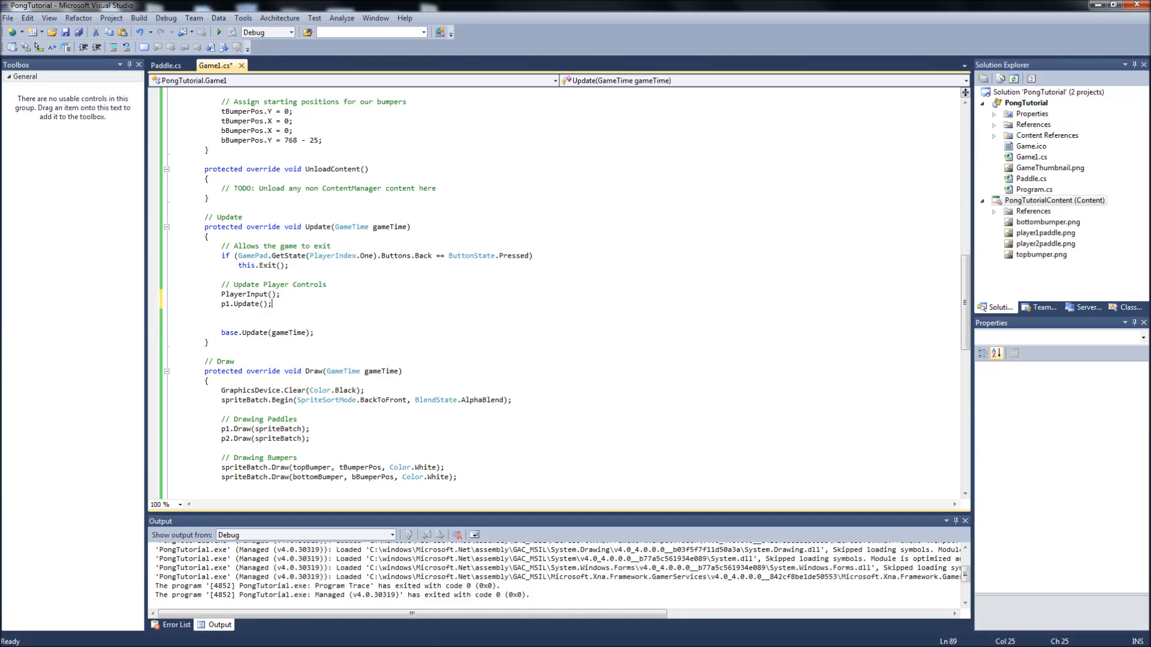
pyautogui.click(165, 65)
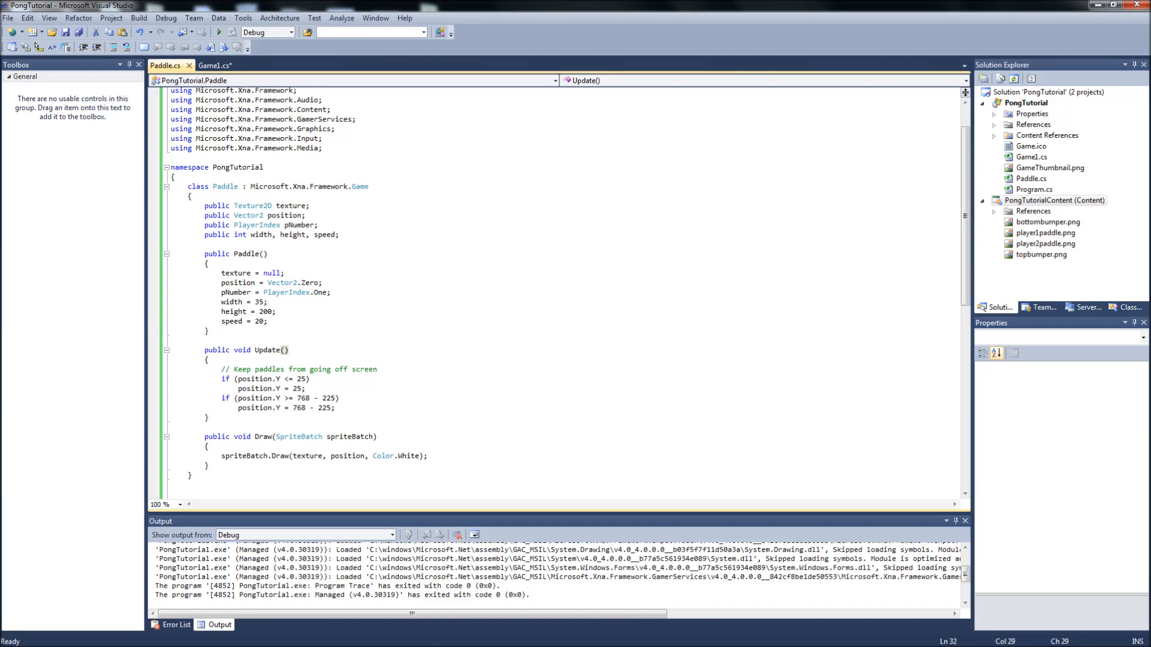
pyautogui.click(213, 65)
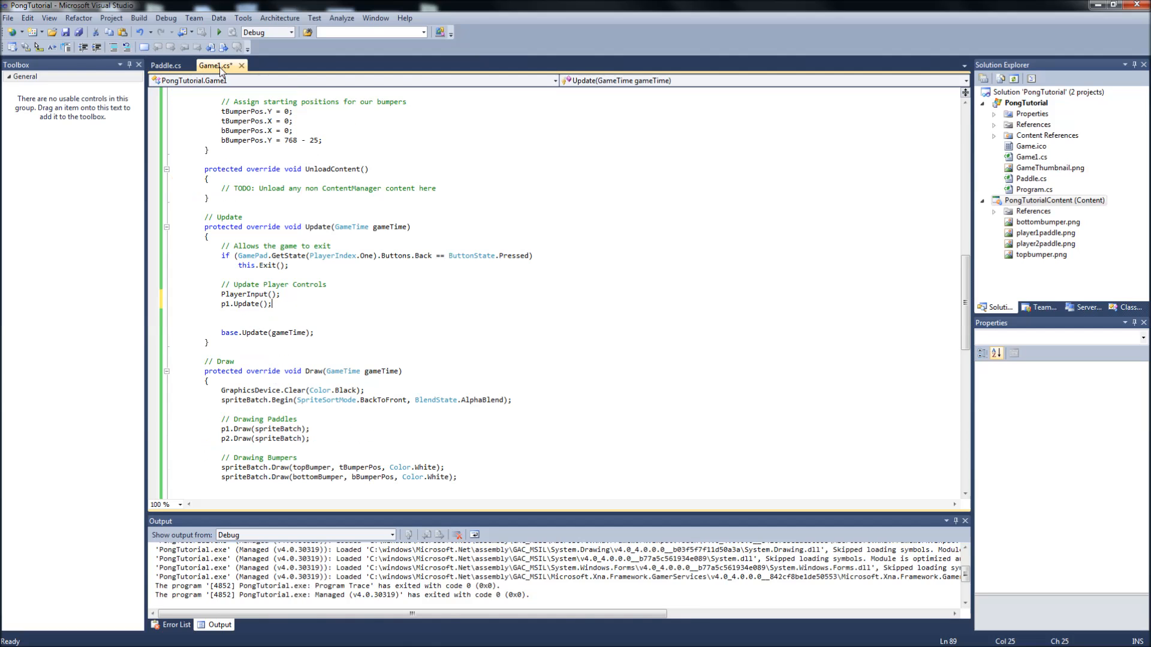
# - Run the game via Debug > Start Debugging, then close its window
pyautogui.click(166, 17)
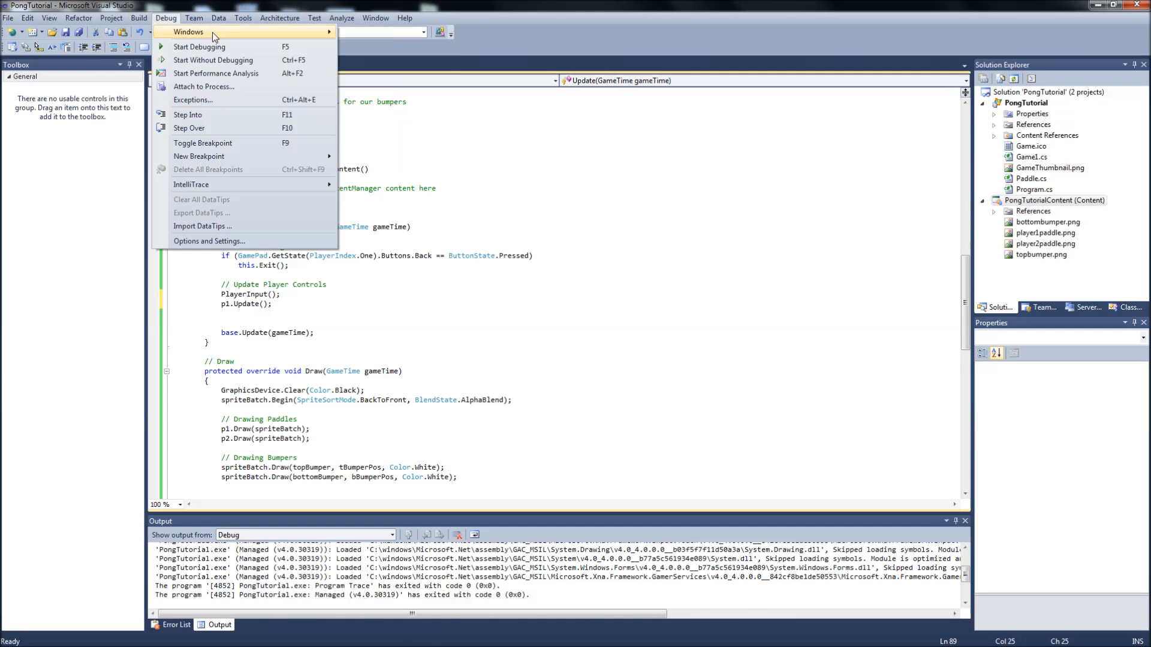
pyautogui.click(199, 46)
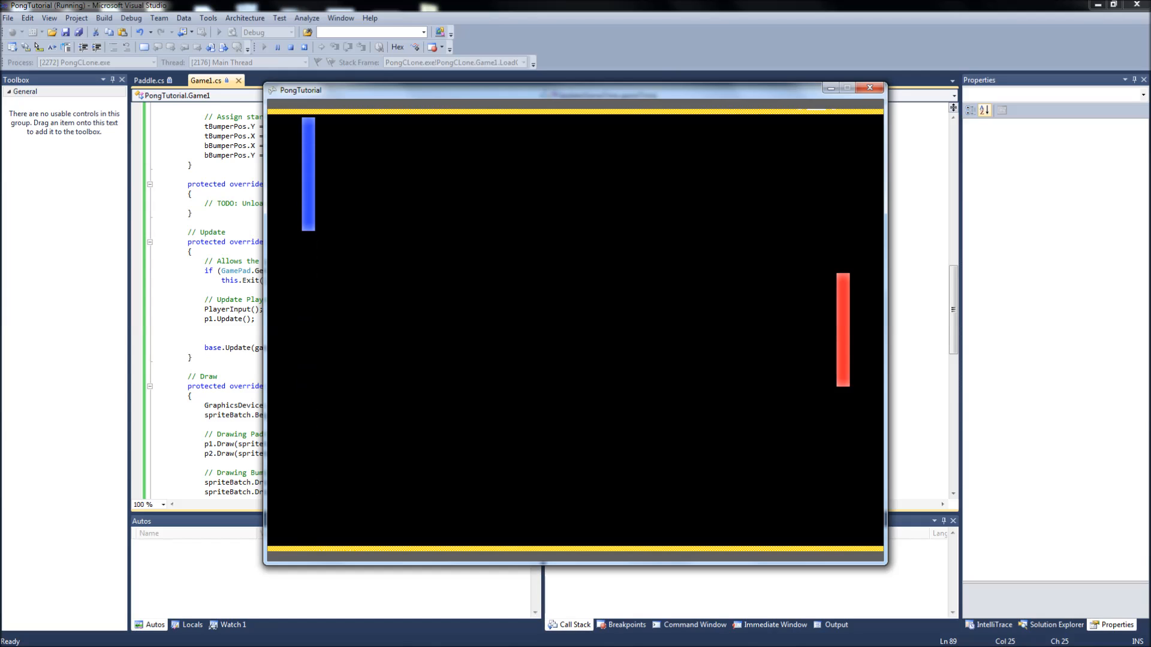
pyautogui.click(869, 88)
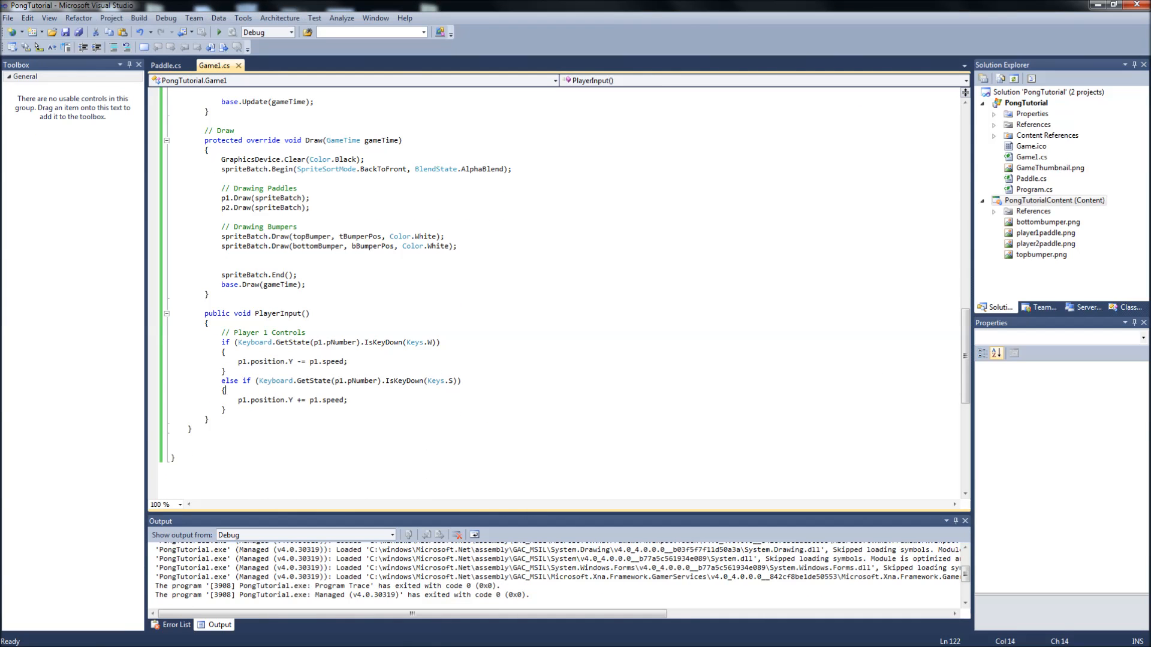
# - Duplicate player 1's controls as Player 2 controls using p2 with Up and Down keys
pyautogui.moveTo(223, 343); pyautogui.dragTo(228, 410)
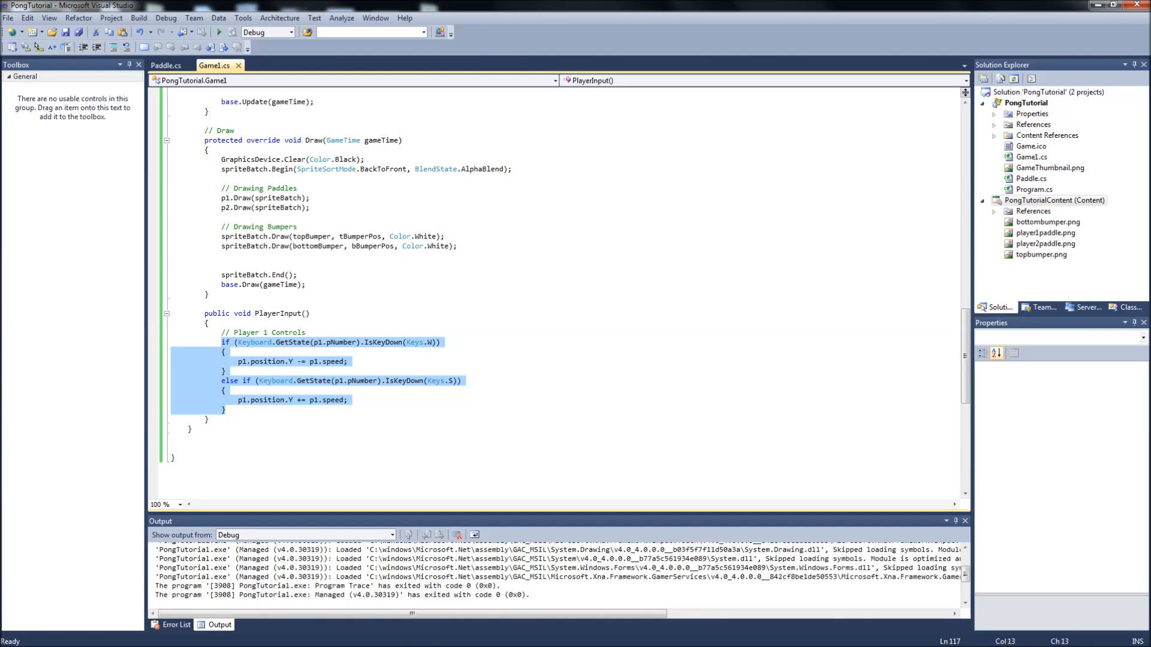
pyautogui.click(228, 409)
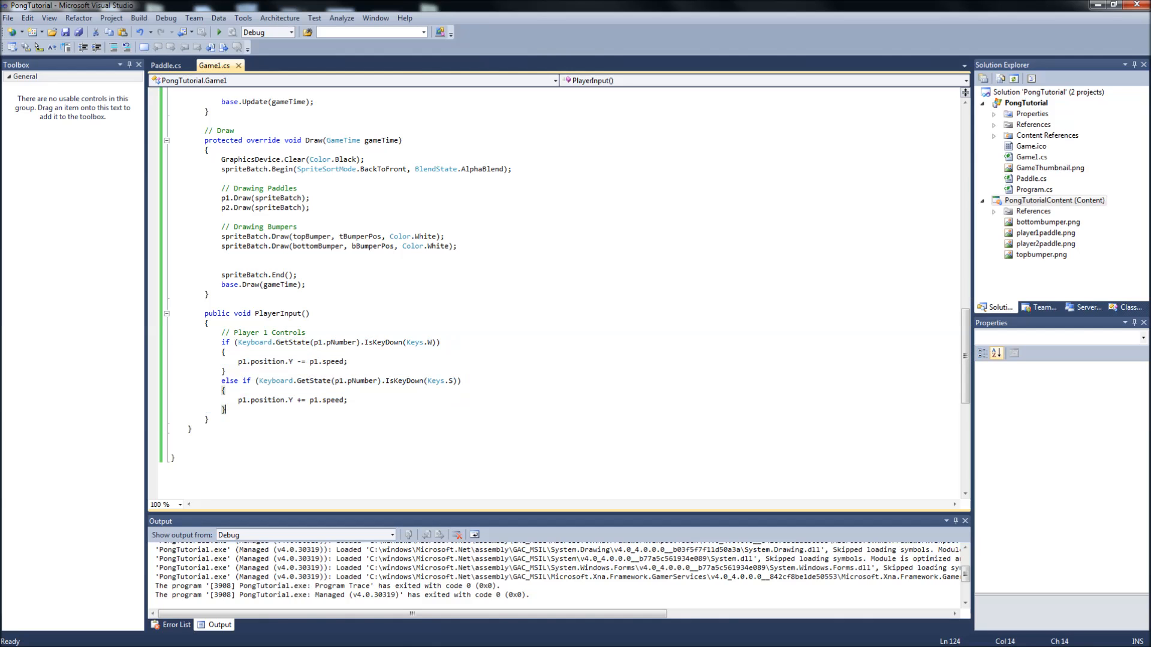
pyautogui.write('// Player 2 Controls')
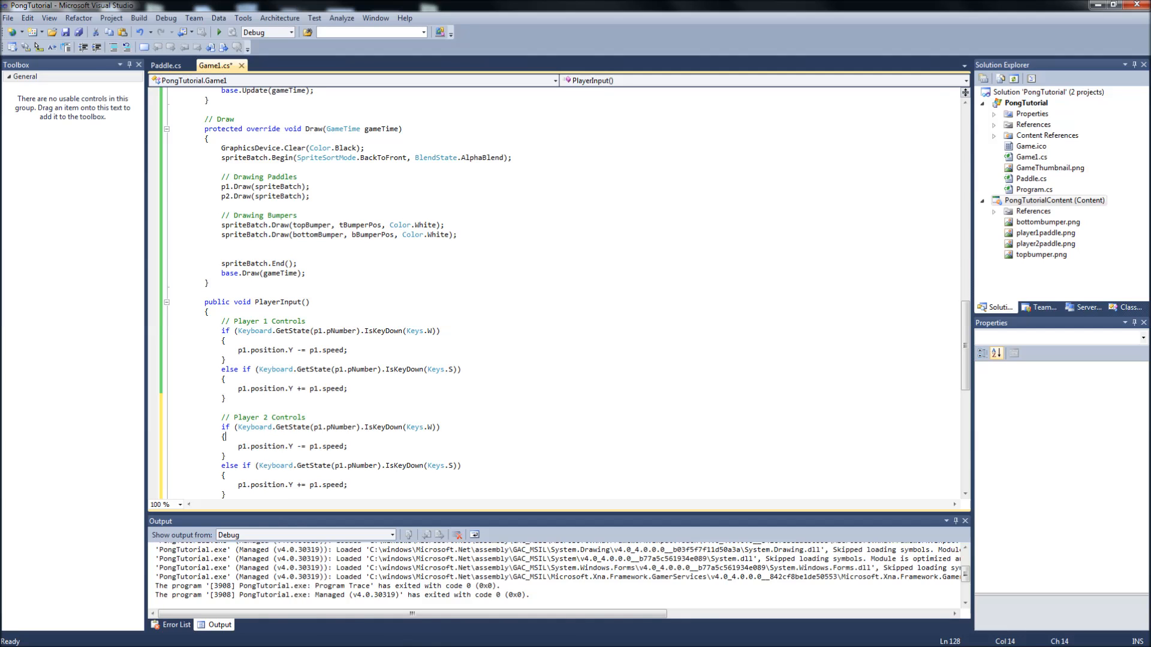
pyautogui.write('2')
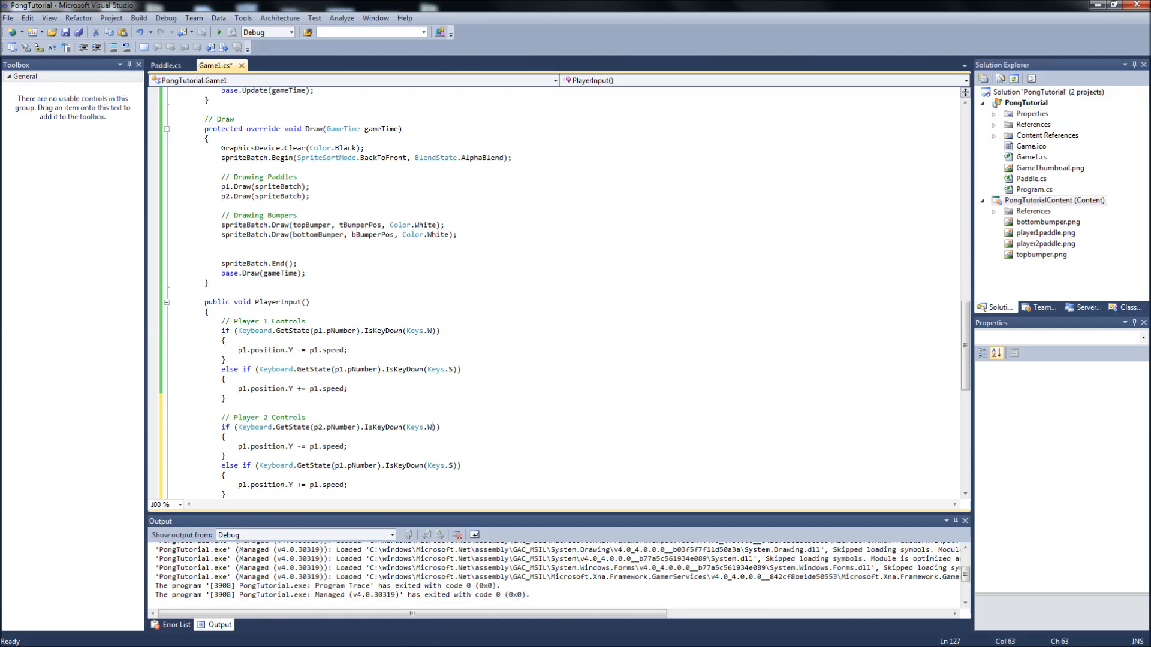
pyautogui.press('Backspace')
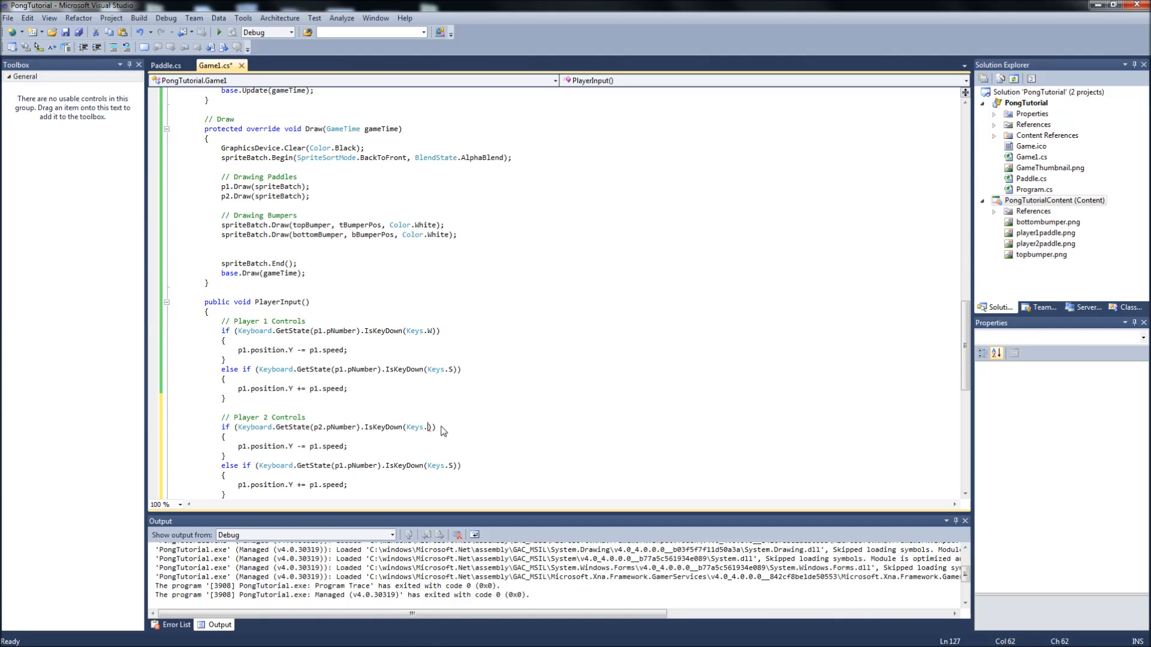
pyautogui.write('Up')
pyautogui.click(341, 465)
pyautogui.write('2')
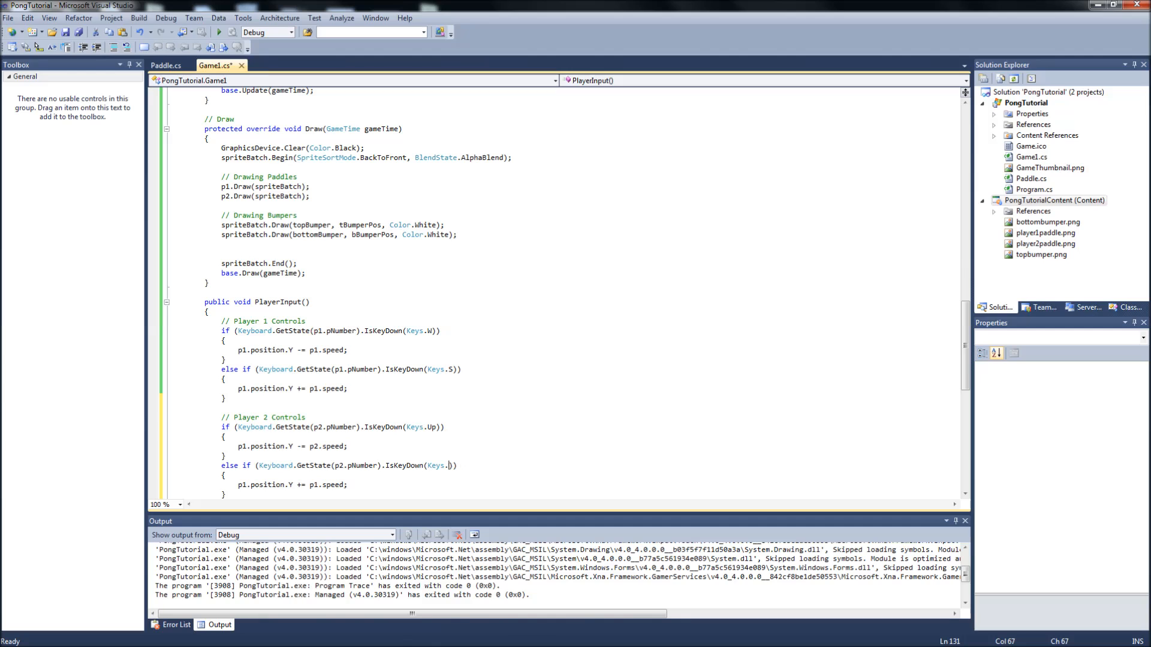
pyautogui.write('Down')
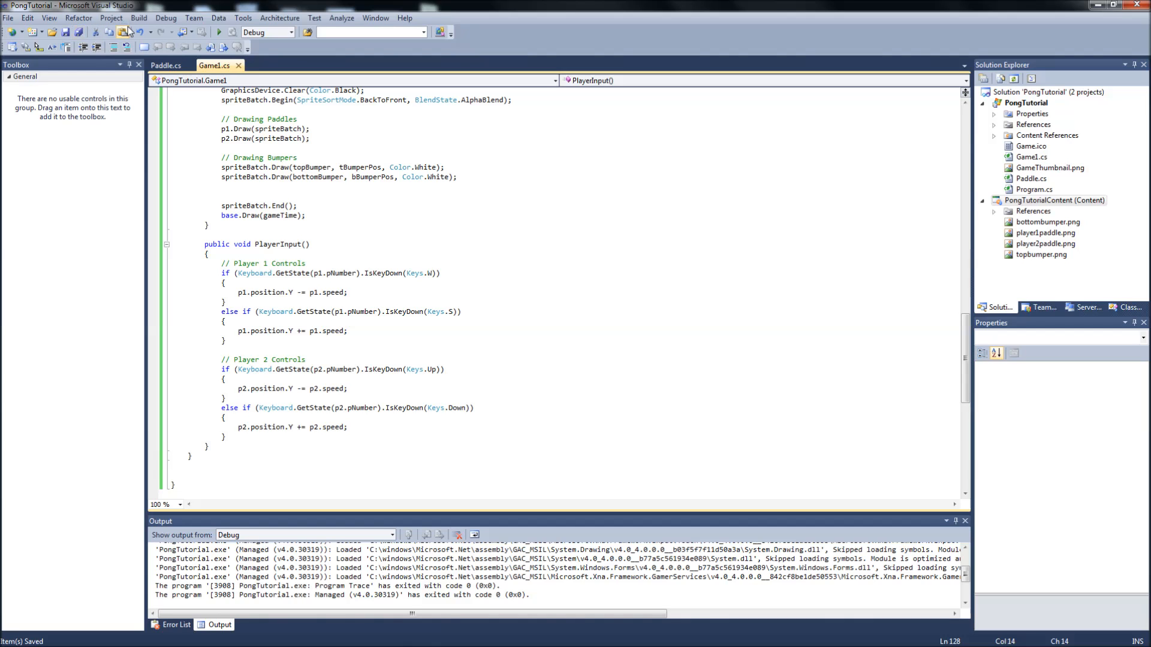
# - Add p2.Update(); in Update and start a '// Player Input Function' comment
pyautogui.scroll(3)
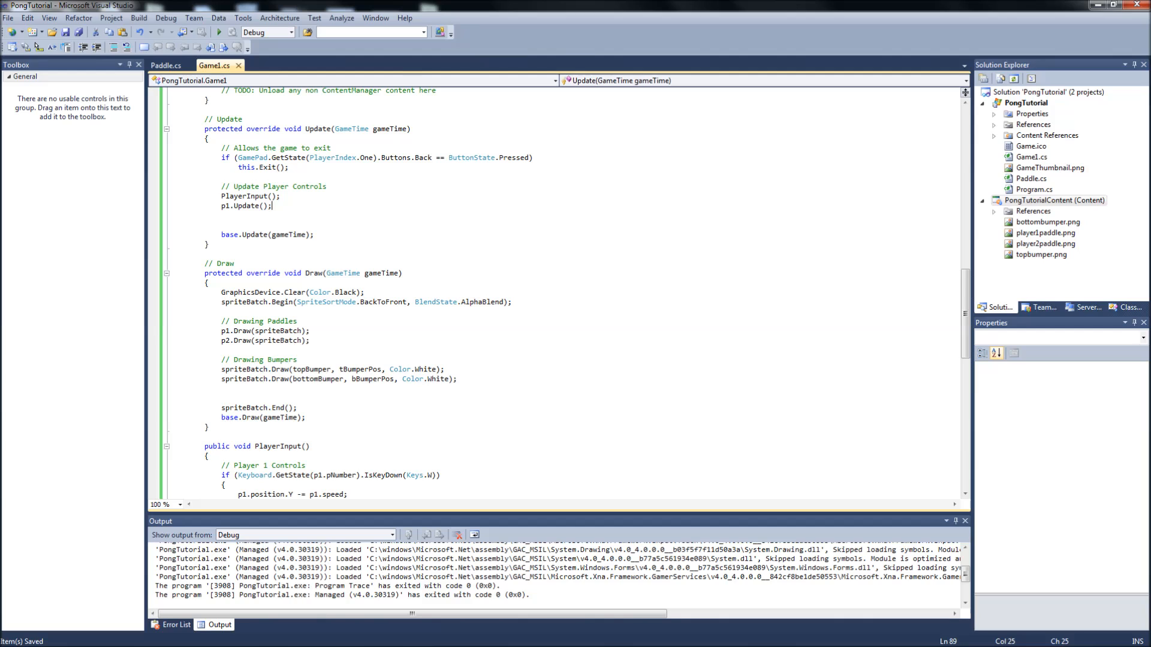
pyautogui.write('p')
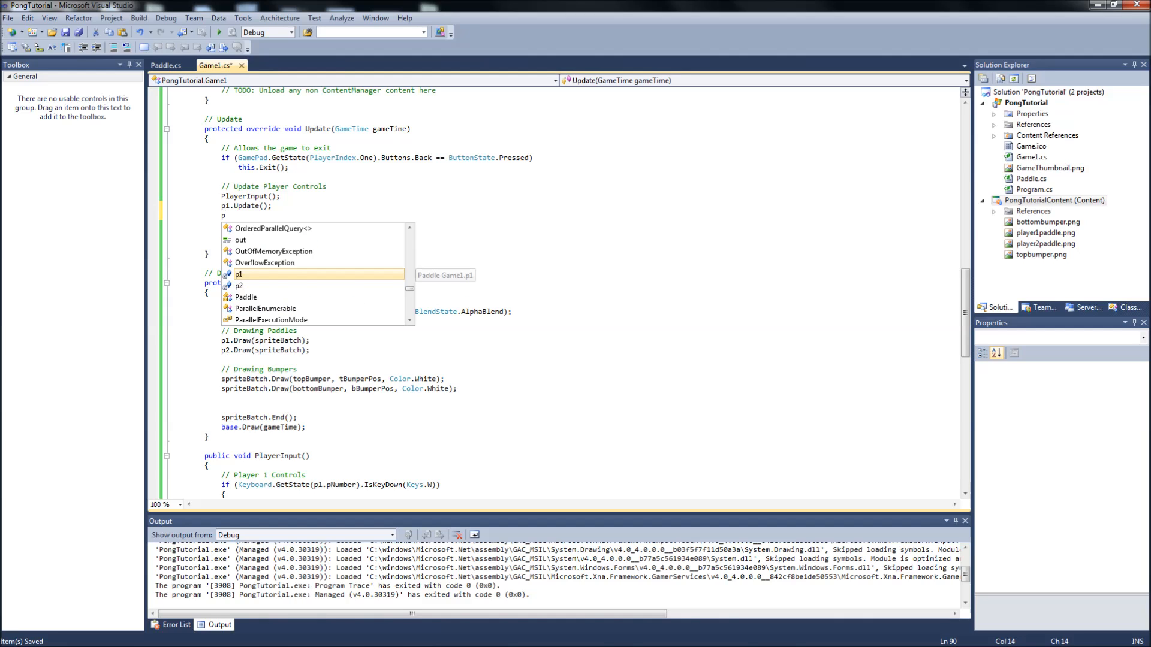
pyautogui.write('2.Update')
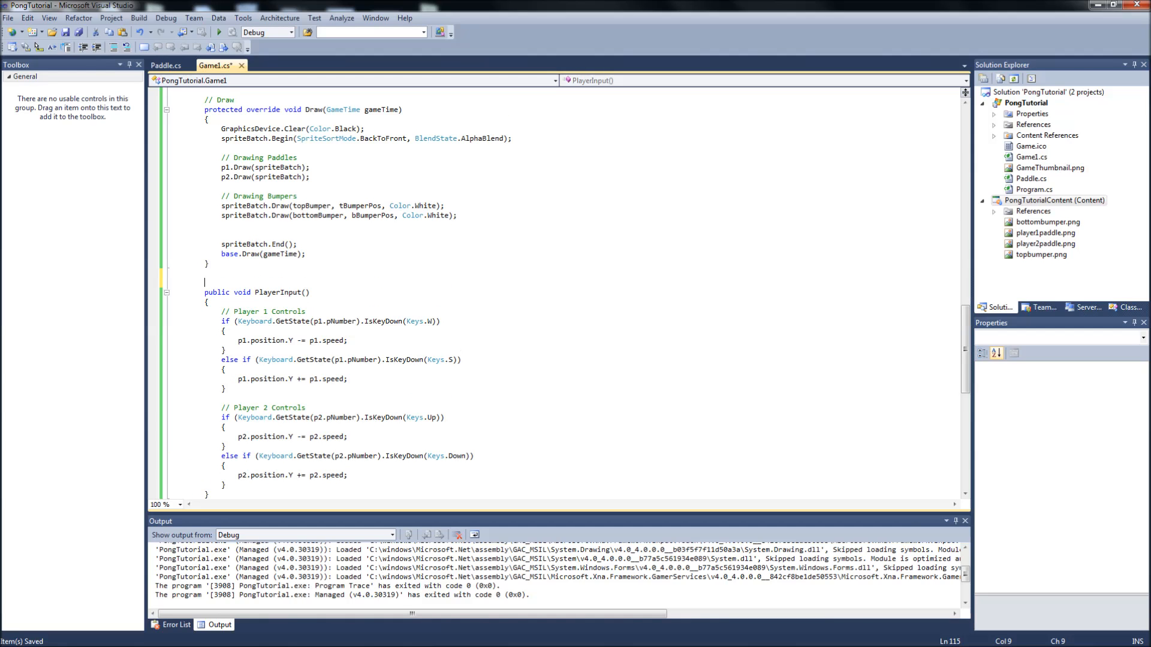
pyautogui.write('// Player Input Function')
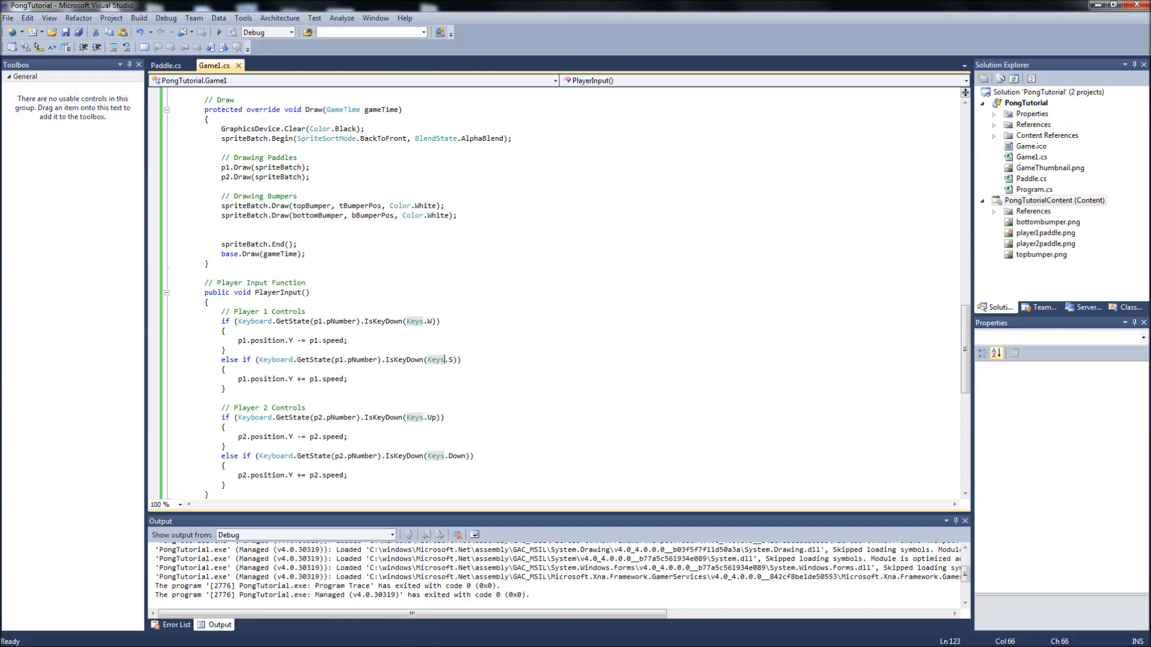
# - Click in the editor above PlayerInput to place the Player Input Function comment
pyautogui.click(350, 340)
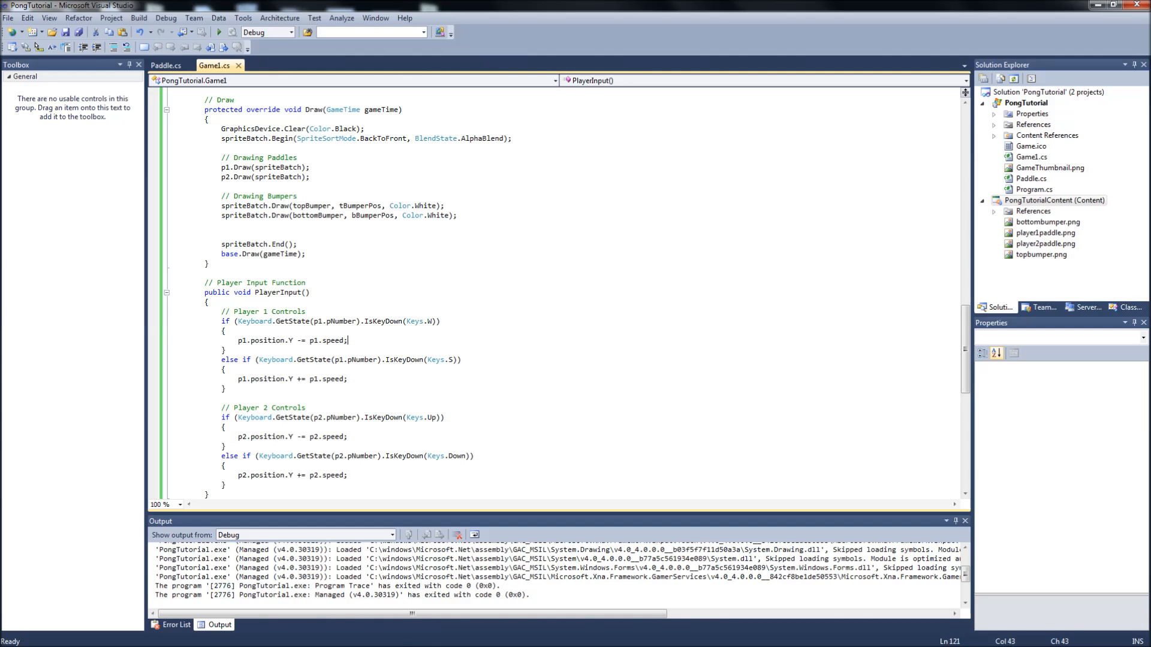